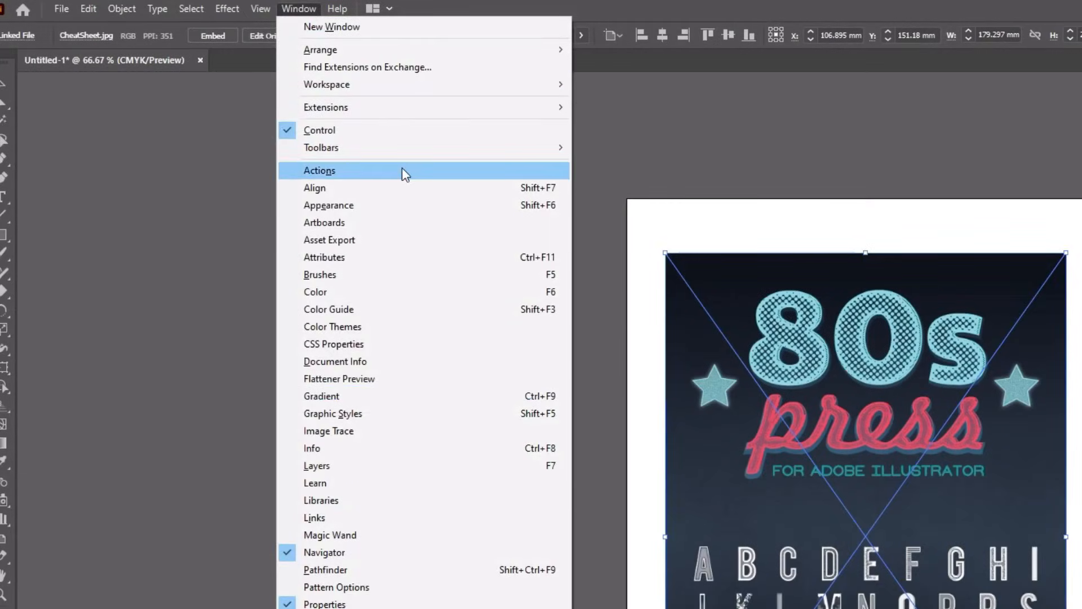
- Show the Actions panel with the Default Actions set and its flyout options, such as Clear Actions
click(319, 170)
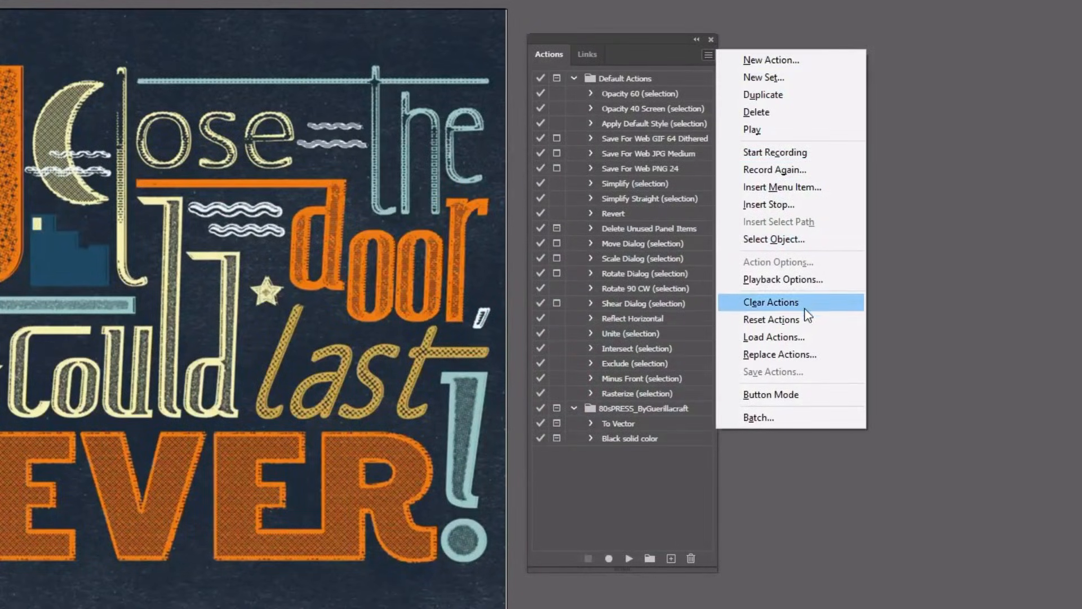
mouse_move(794, 338)
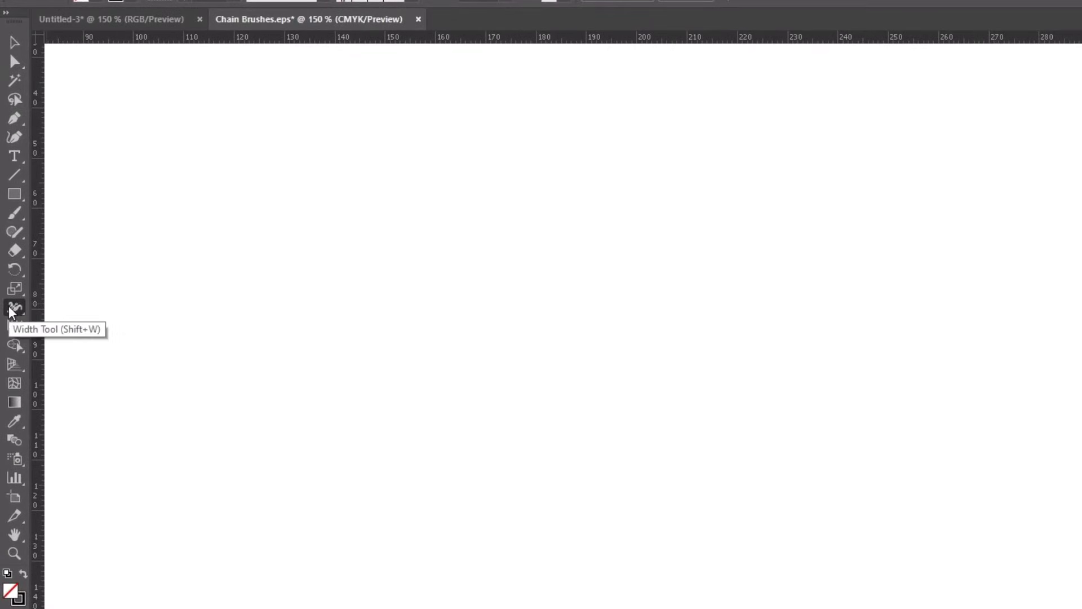
- Show the Width Tool flyout of warping tools in the Chain Brushes.eps document
click(13, 306)
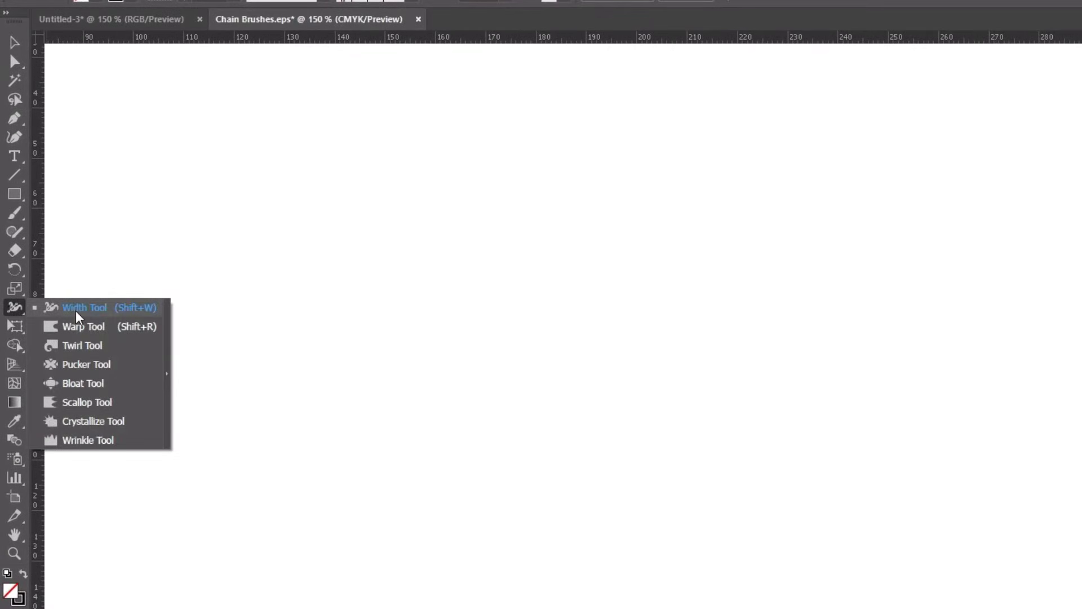
mouse_move(113, 426)
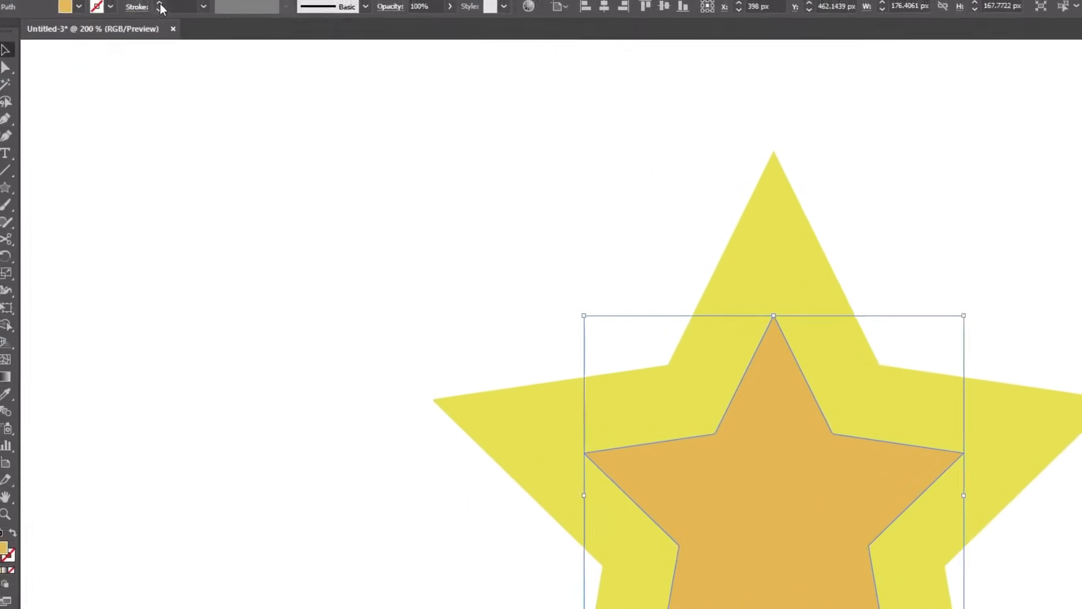
- Open the Object menu for the orange star to reach Create Gradient Mesh
click(136, 9)
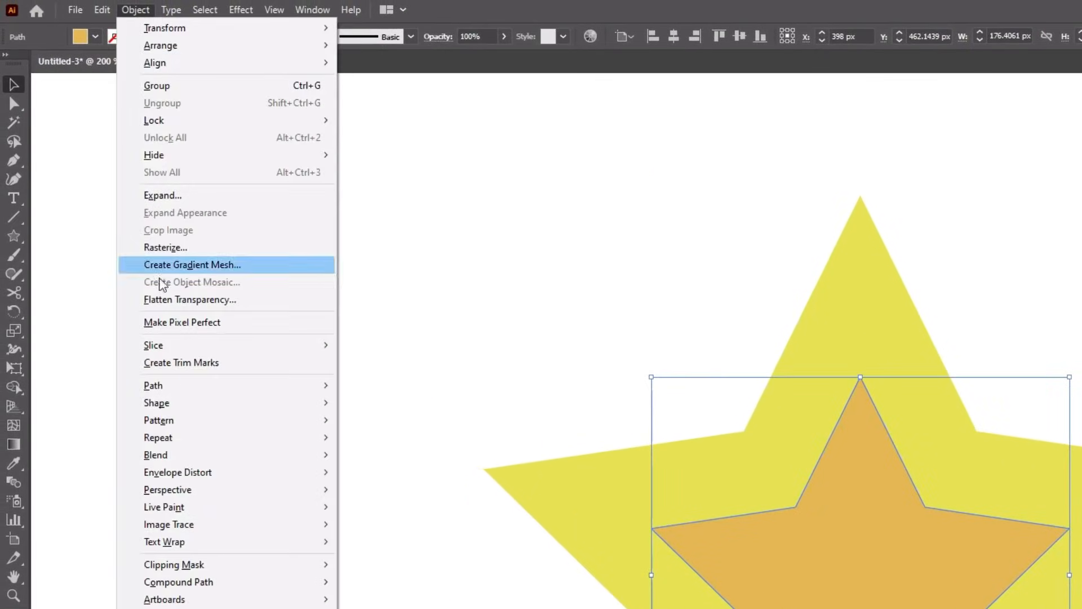
mouse_move(153, 385)
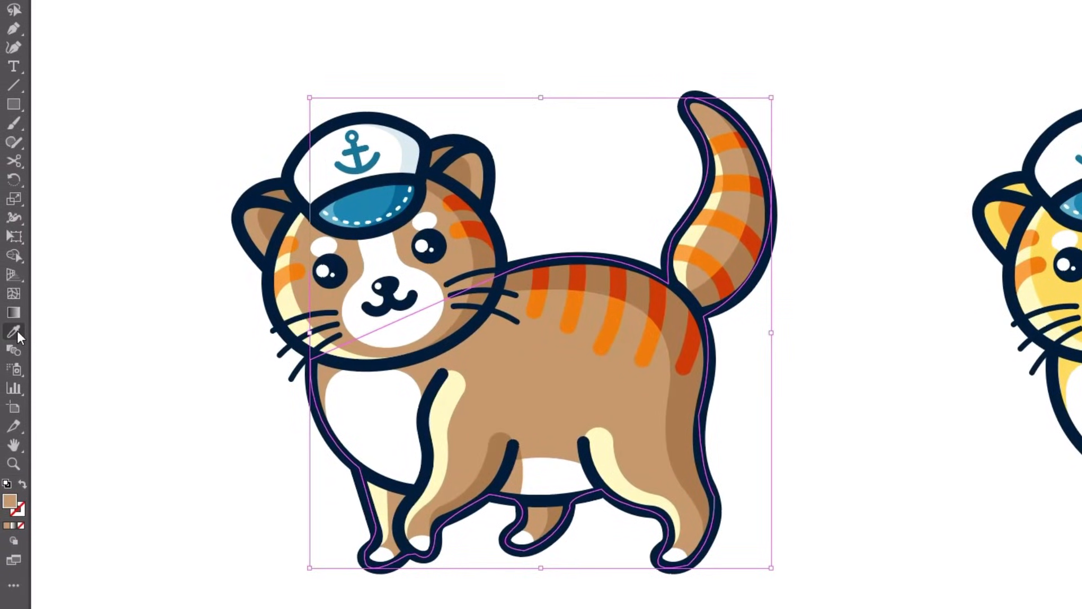
- Pick the Eyedropper Tool to sample colours onto the brown sailor cat
click(240, 9)
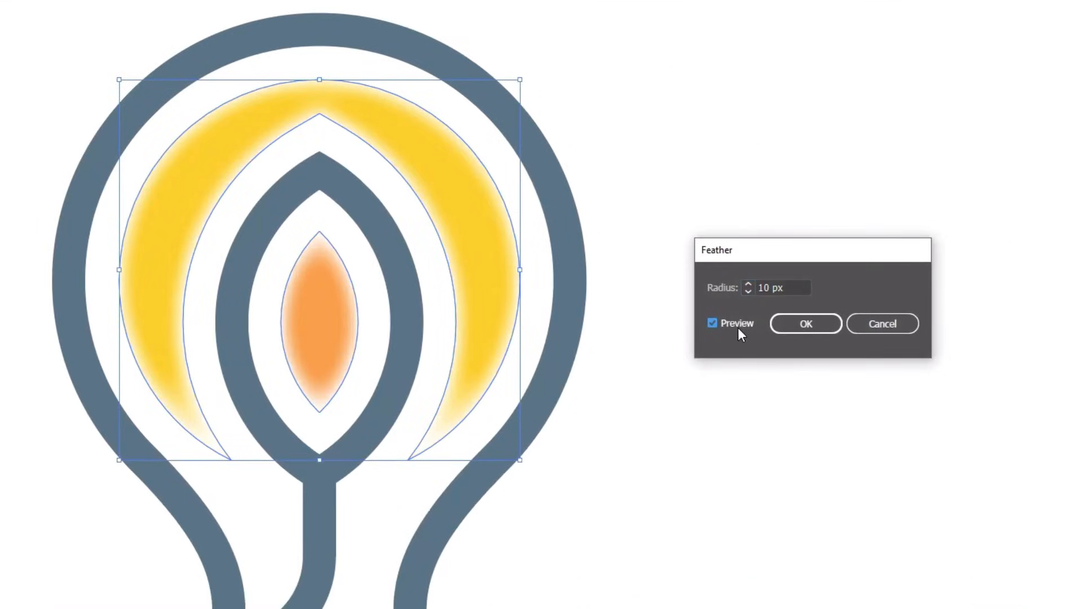
- Confirm a 10 px Feather radius on the bulb's yellow and orange shapes
click(780, 288)
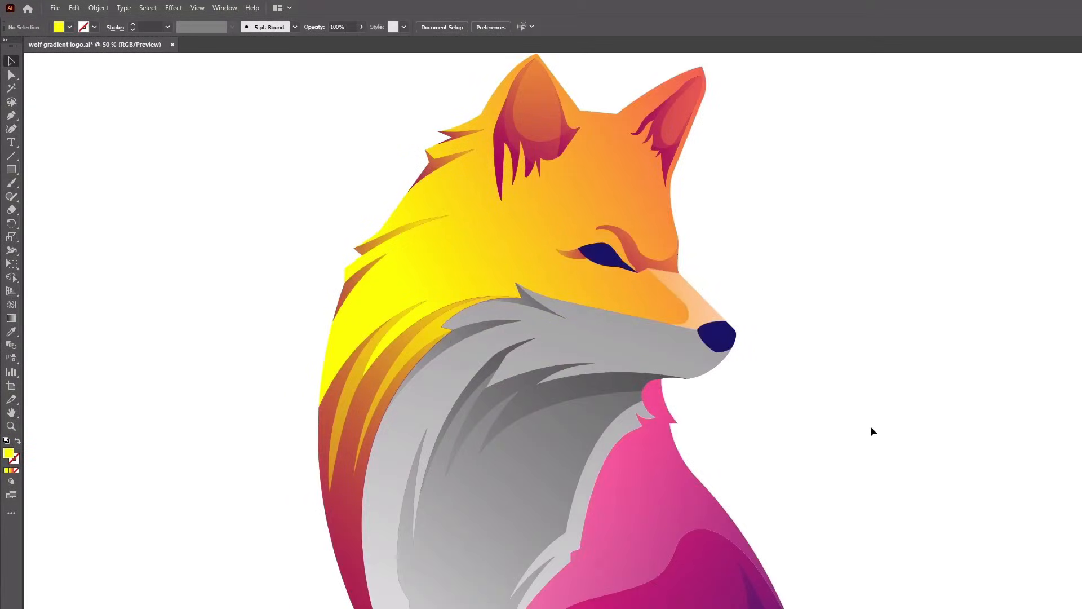
- Drag a horizontal gradient across the wolf's head, then edit the middle stop's colour
click(12, 318)
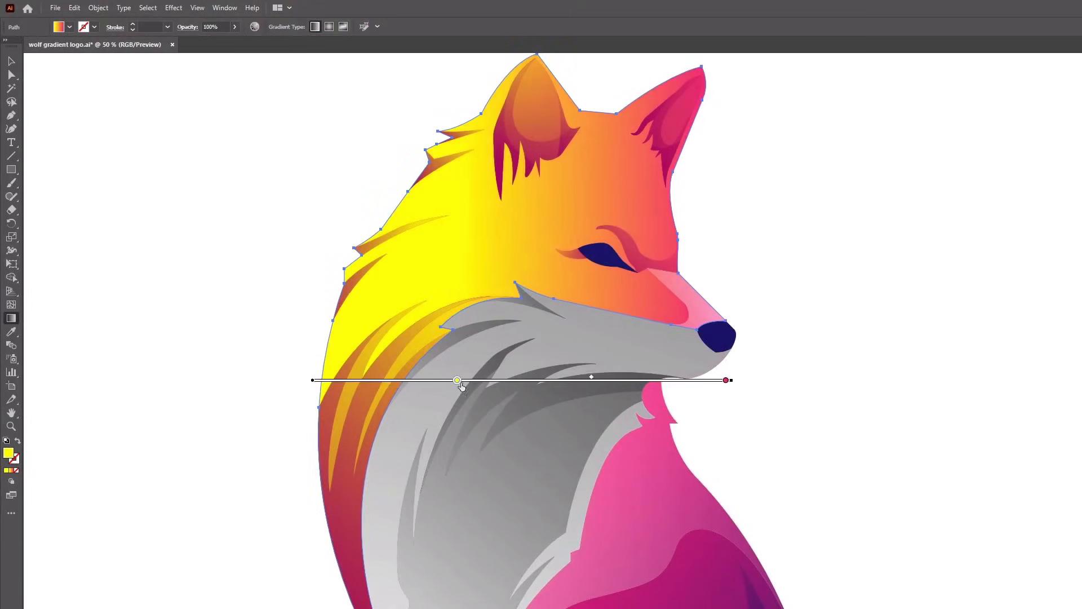
drag(457, 380, 560, 380)
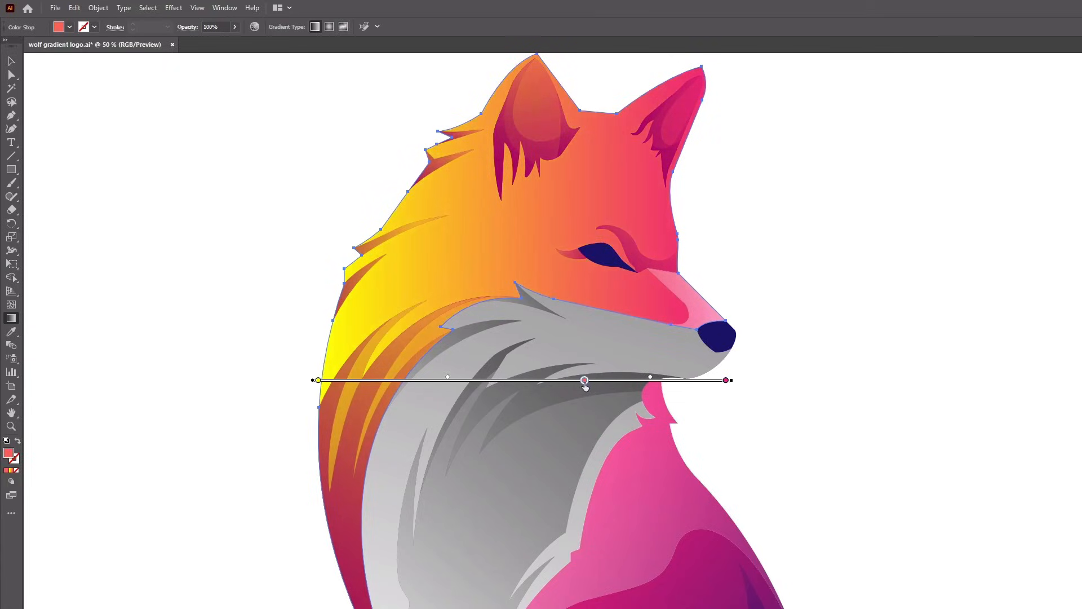
double_click(584, 379)
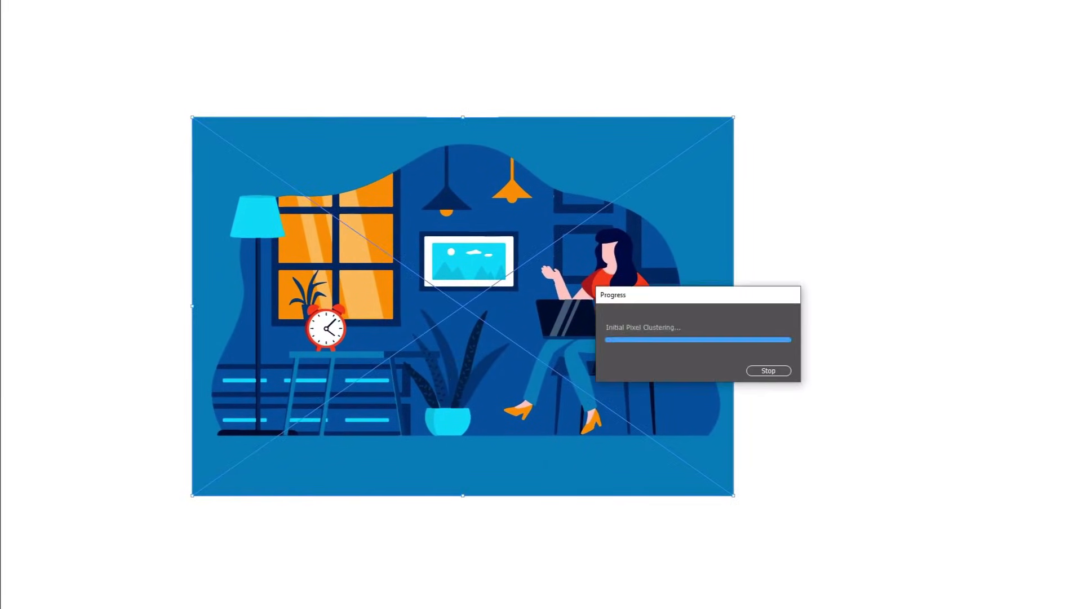
- Image-trace the room illustration and open the Image Trace panel's preset list
click(145, 10)
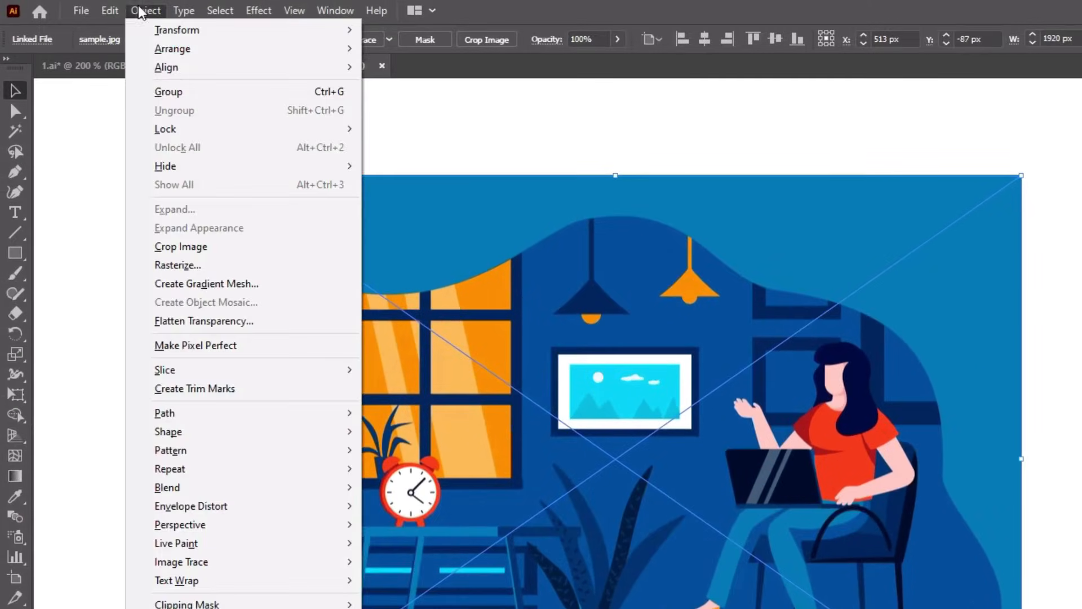
mouse_move(181, 561)
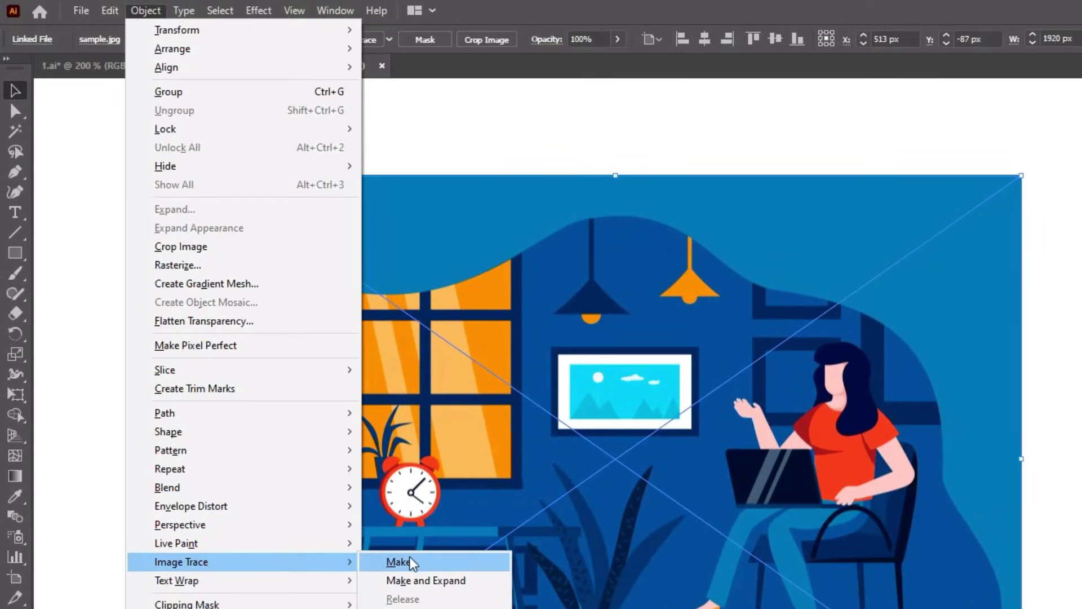
click(401, 561)
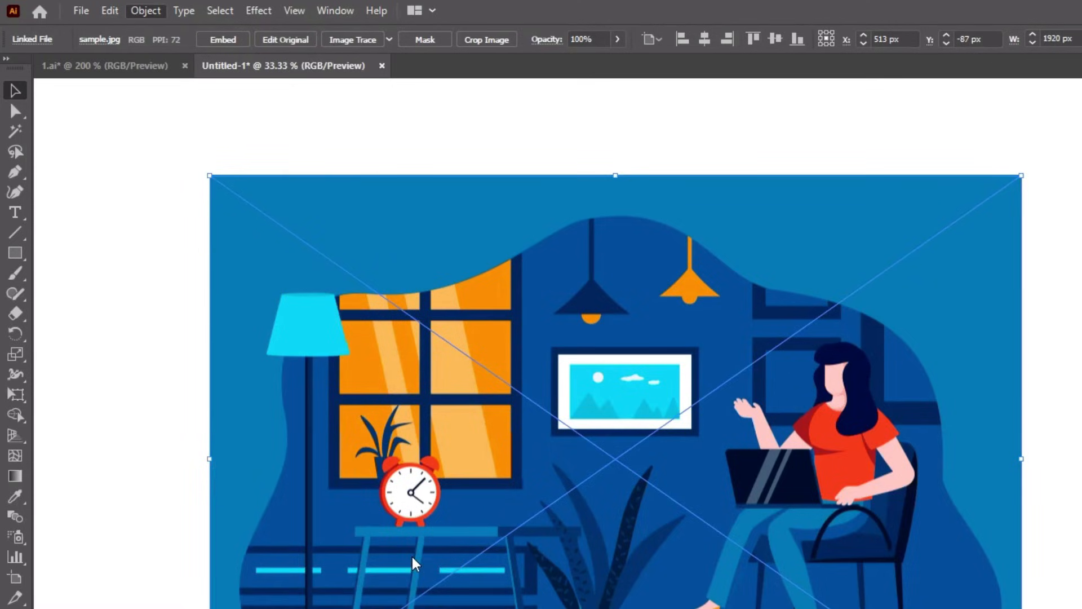
click(314, 10)
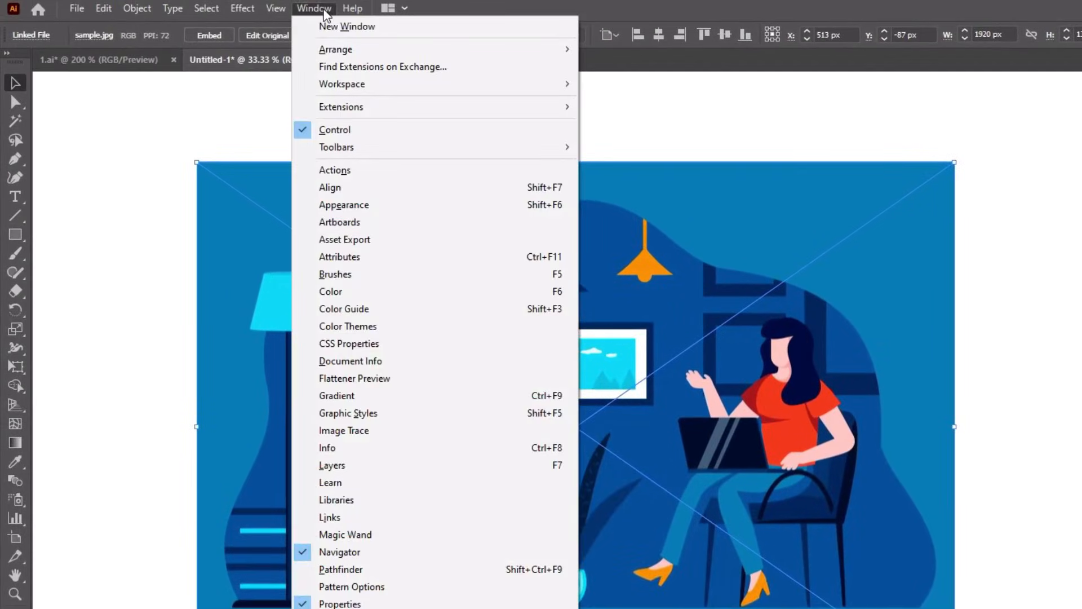
mouse_move(348, 343)
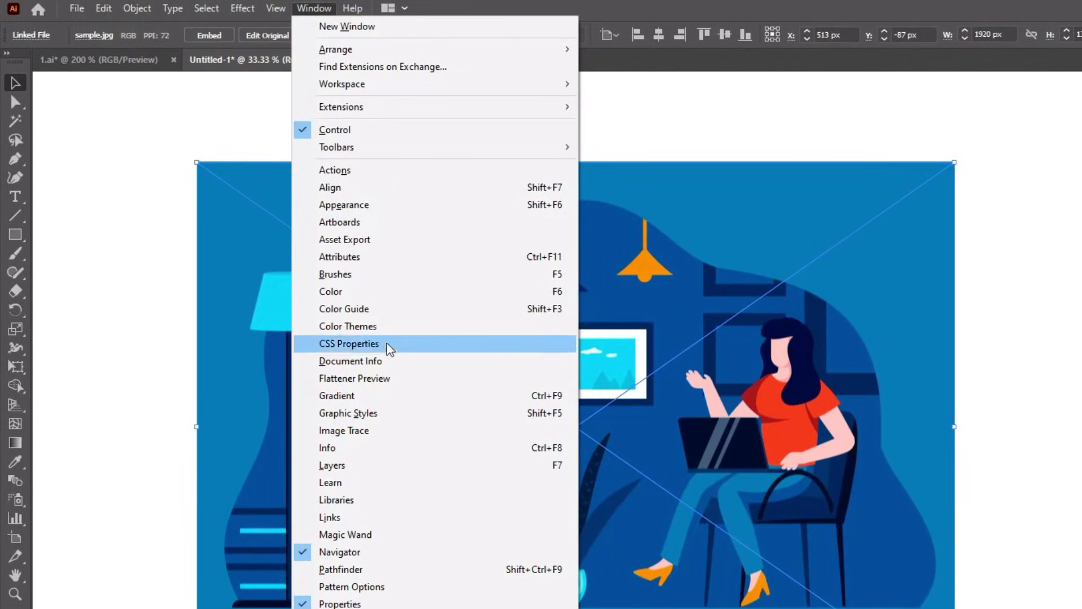
click(343, 430)
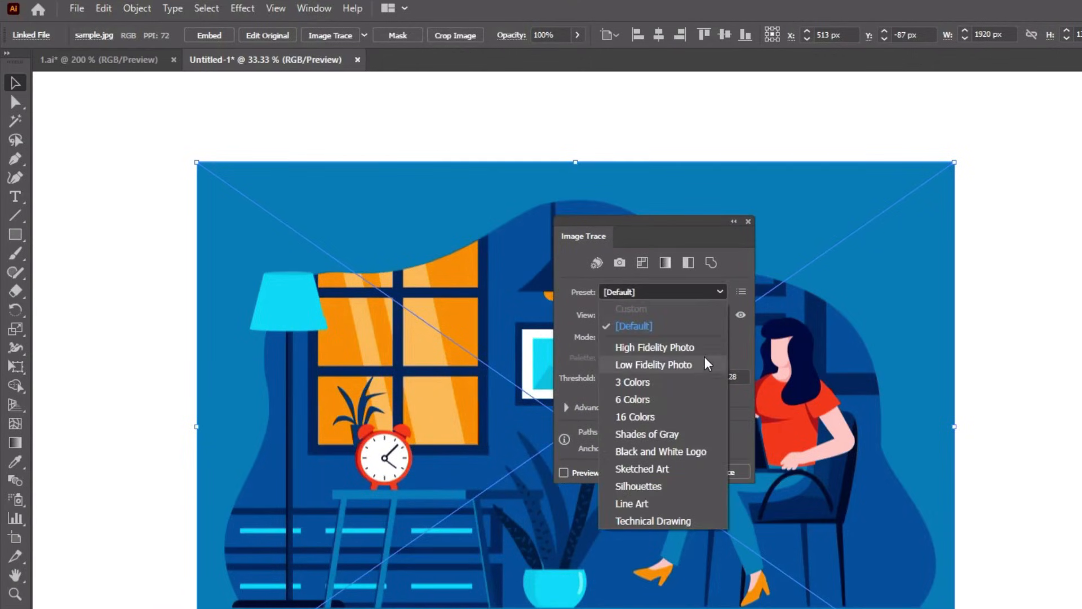
mouse_move(688, 421)
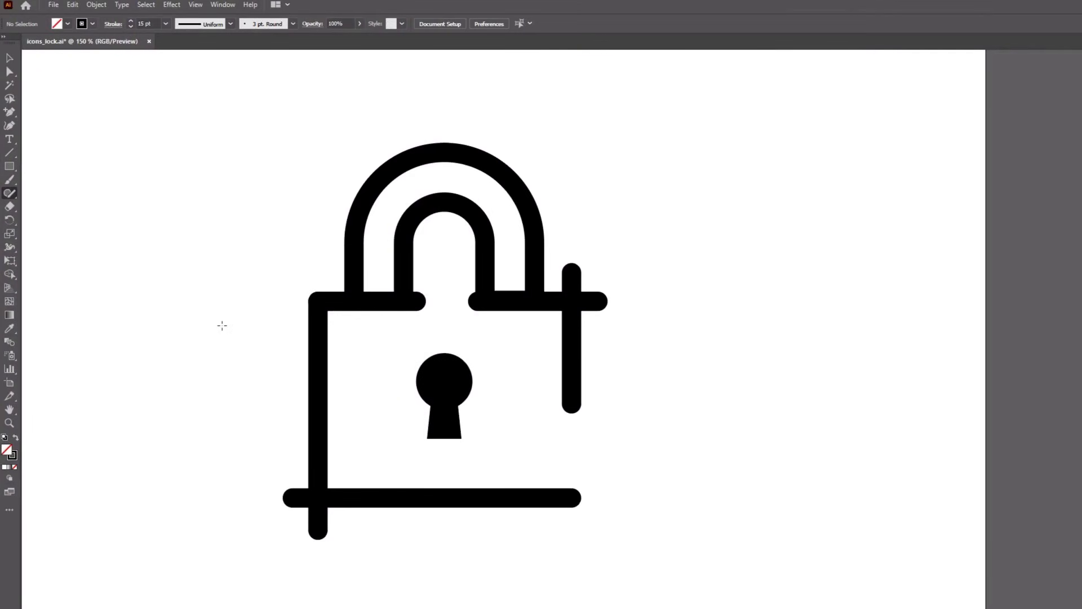
mouse_move(159, 252)
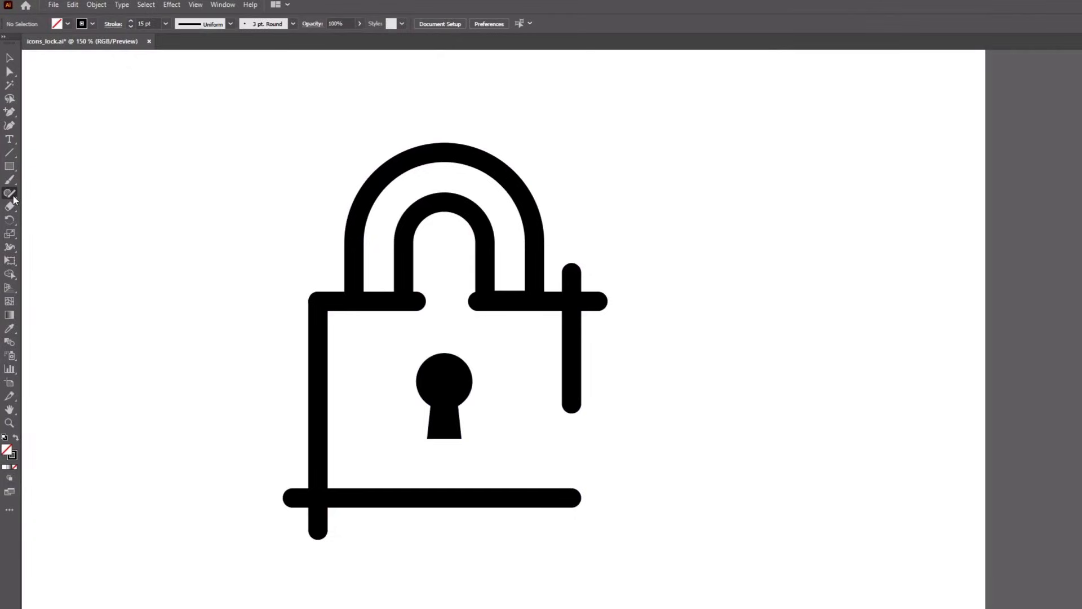
- Show the Shaper tool group listing Pencil, Smooth, Path Eraser and Join
click(10, 187)
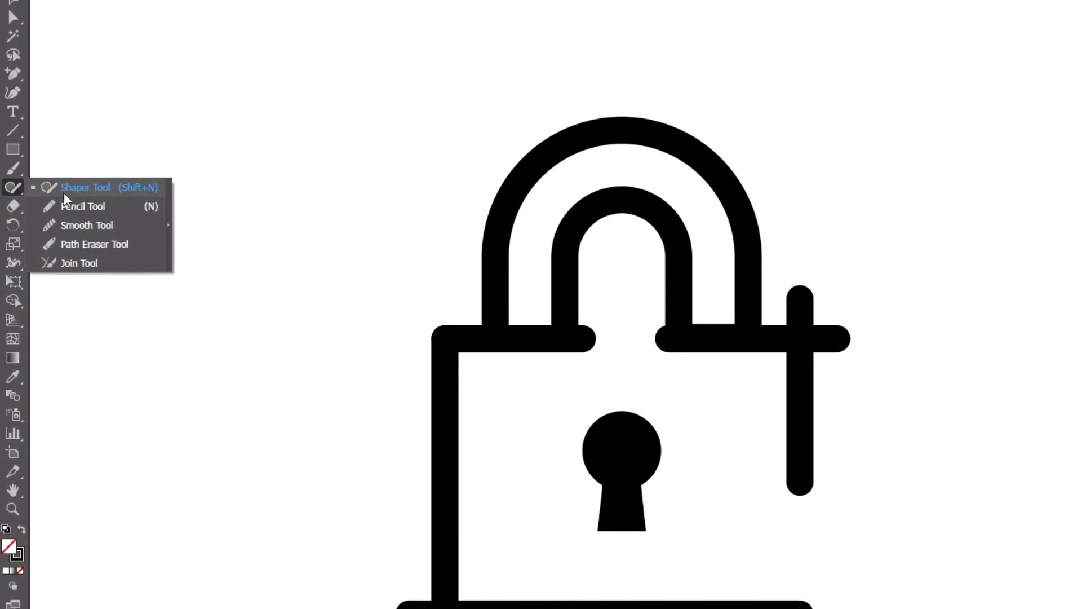
mouse_move(116, 267)
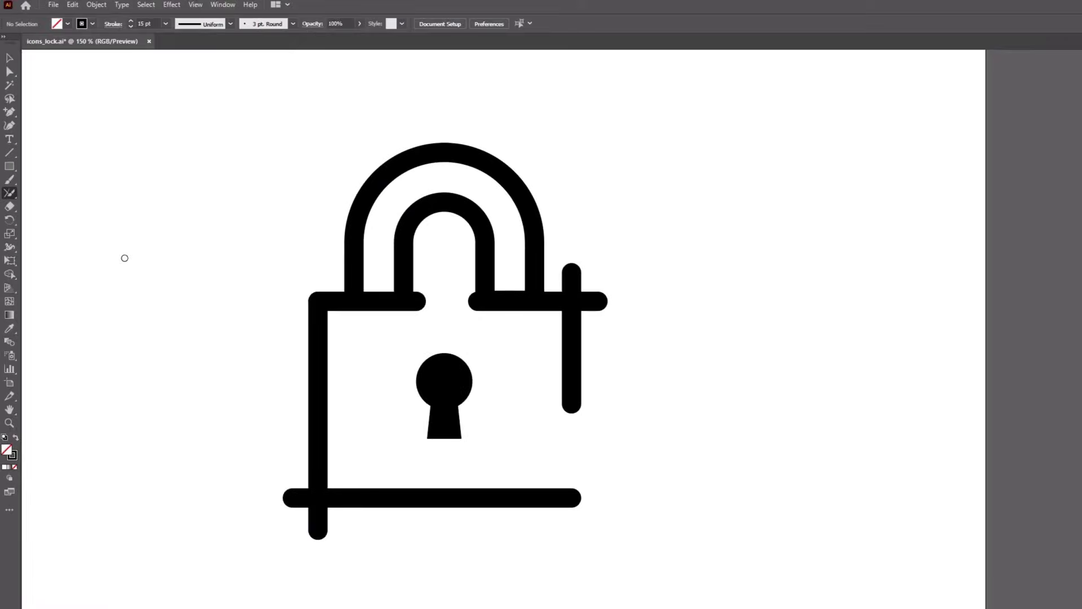
mouse_move(579, 302)
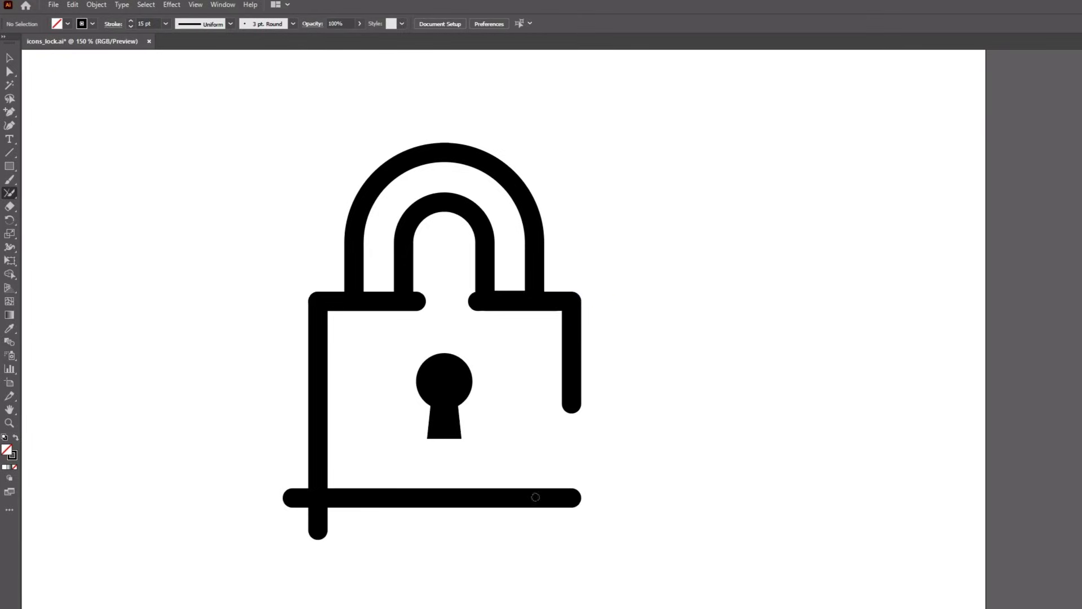
mouse_move(313, 492)
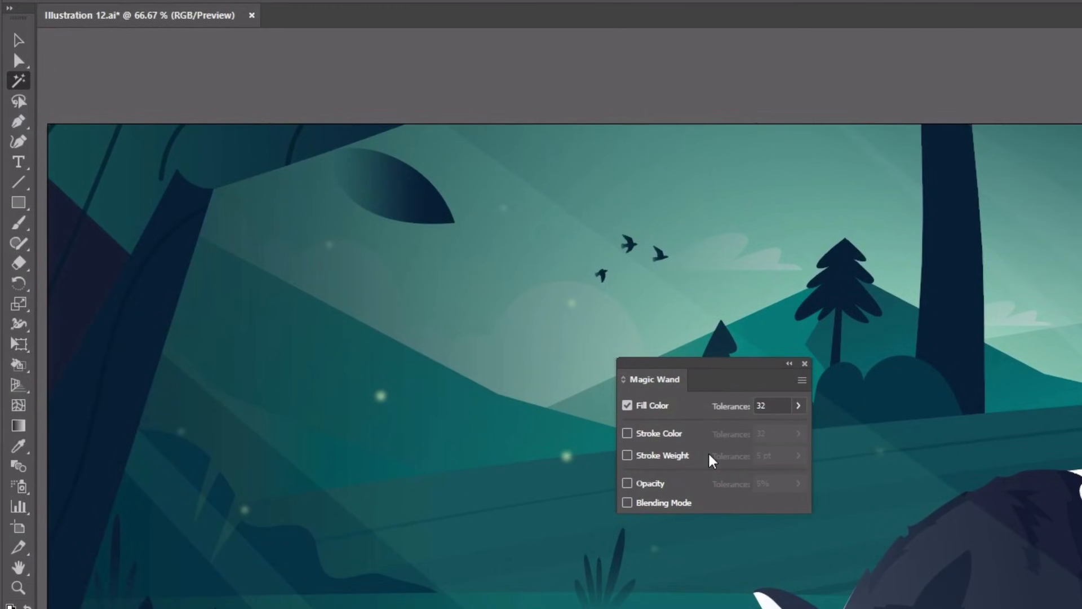
mouse_move(814, 376)
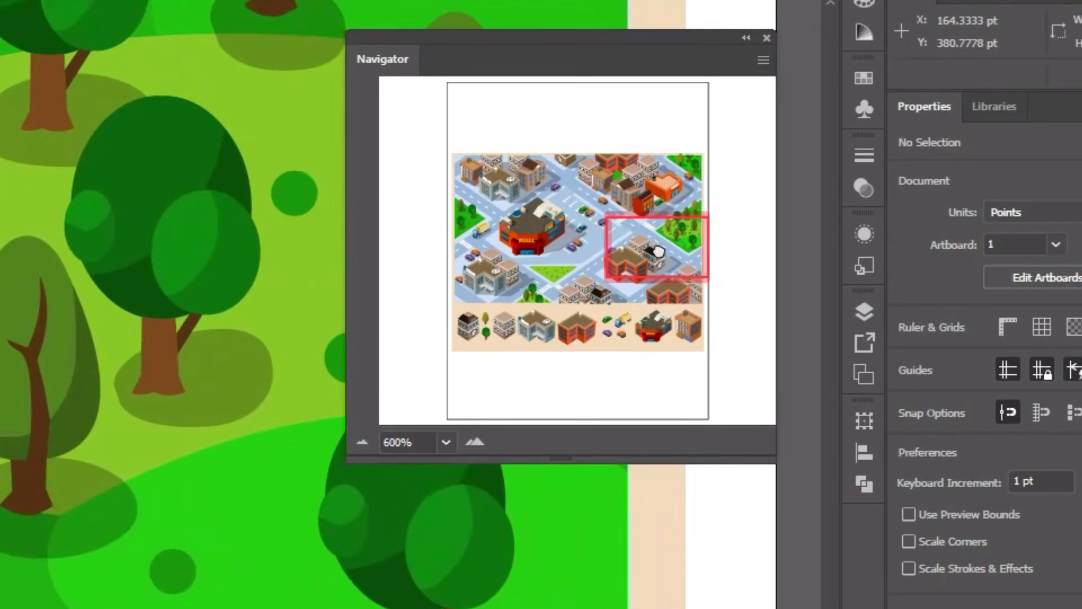
- Move the Navigator view box to the city map's top-left, then zoom out and back in
drag(652, 248, 502, 187)
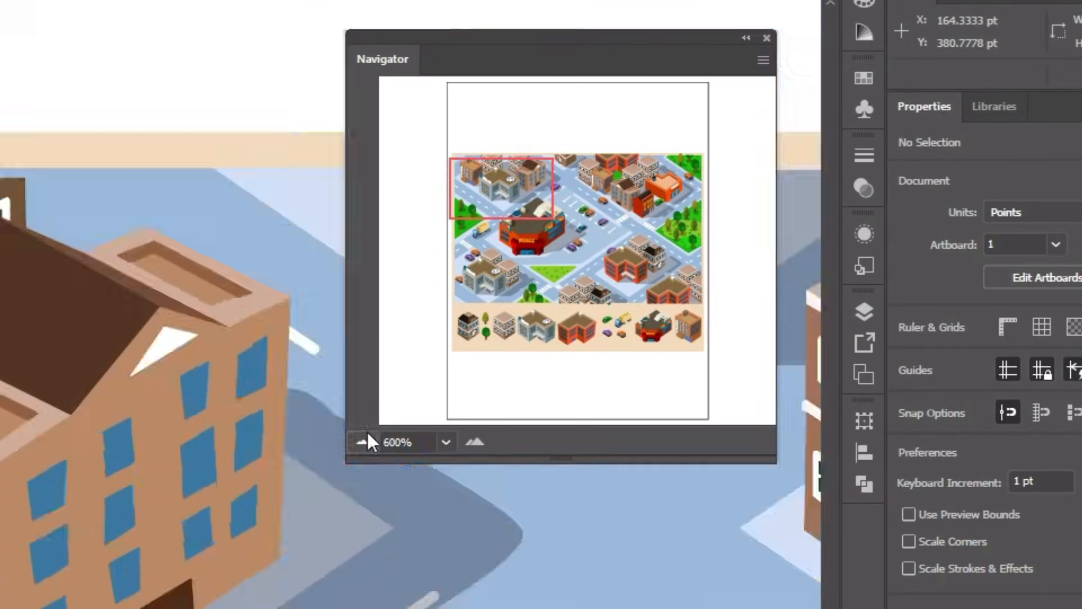
click(362, 442)
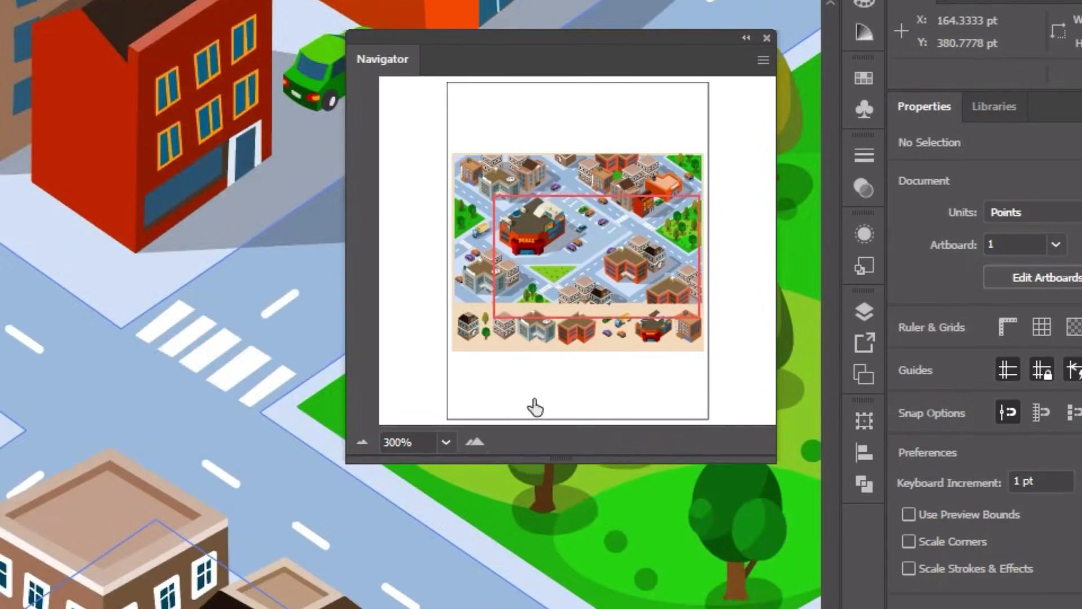
click(475, 442)
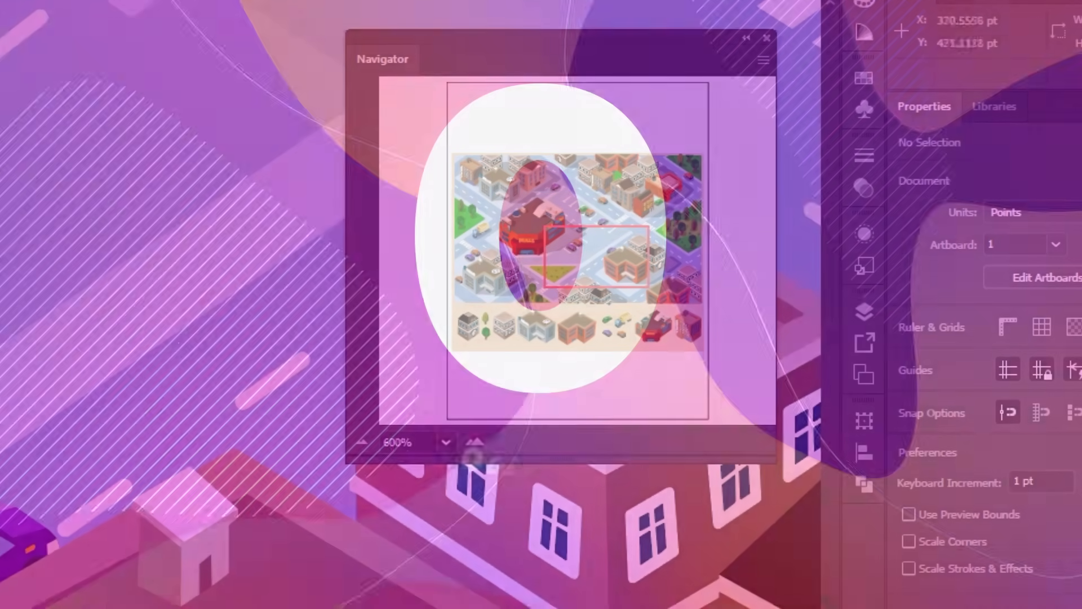
- Choose Effect > Stylize > Feather for the robot's yellow eyes
click(209, 11)
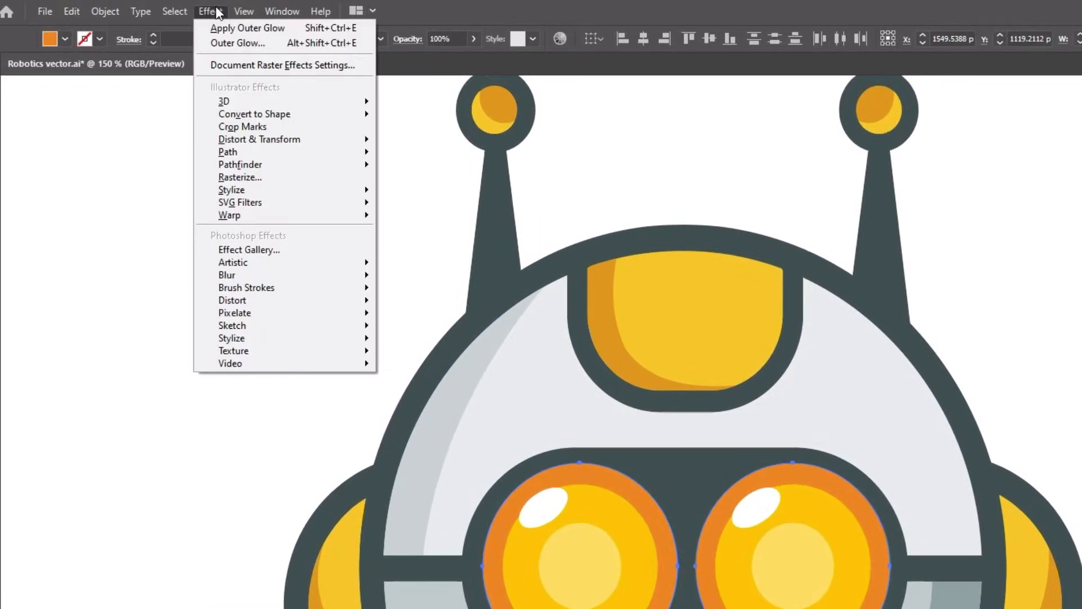
mouse_move(232, 190)
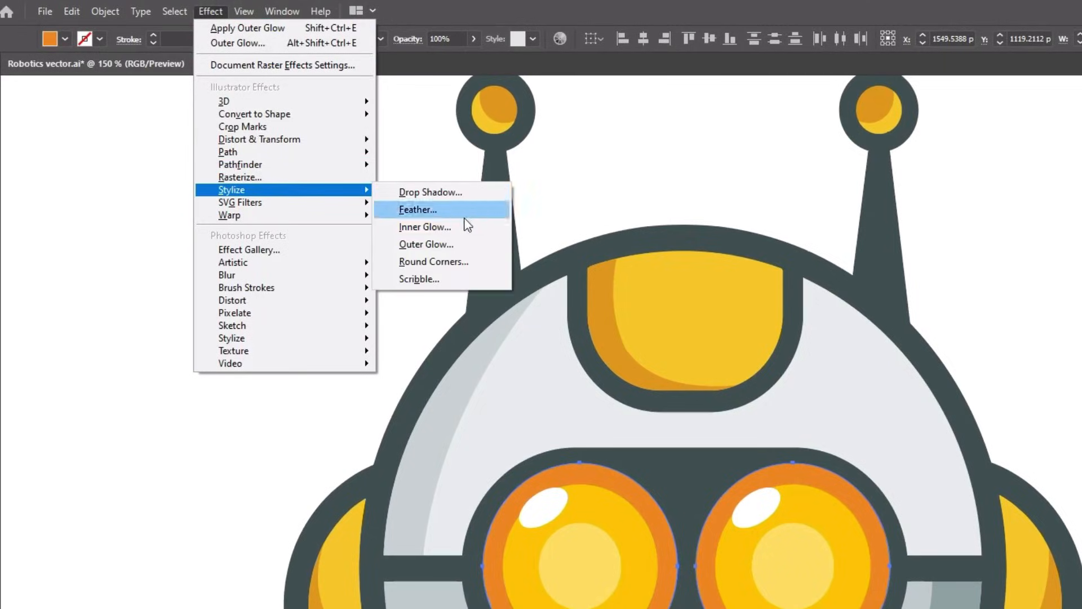
click(426, 243)
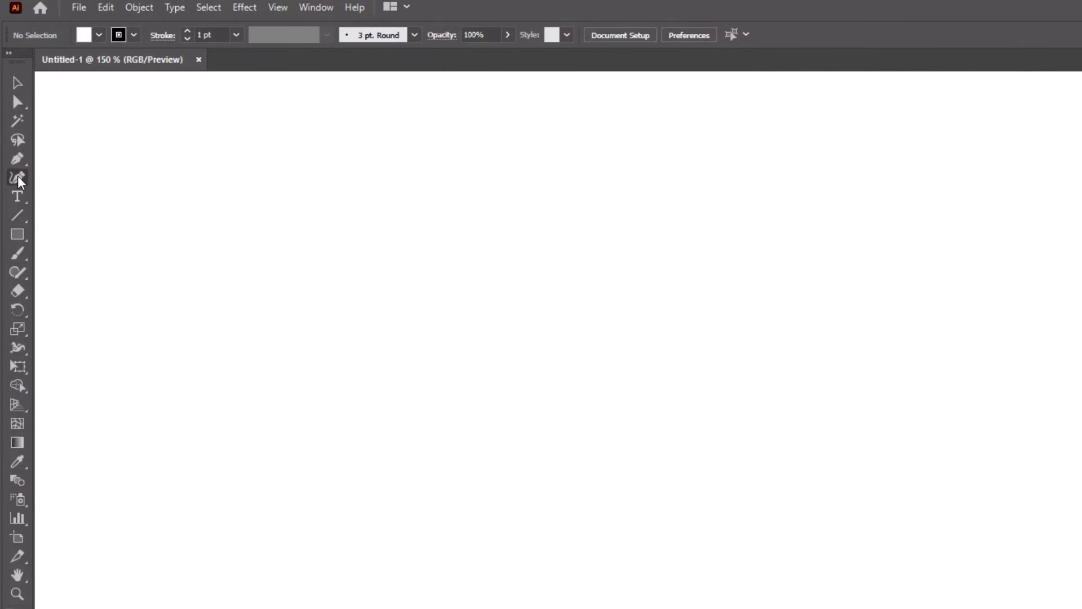
- Draw a freeform path with the Pen Tool, combining a straight outline and a curved segment
click(18, 158)
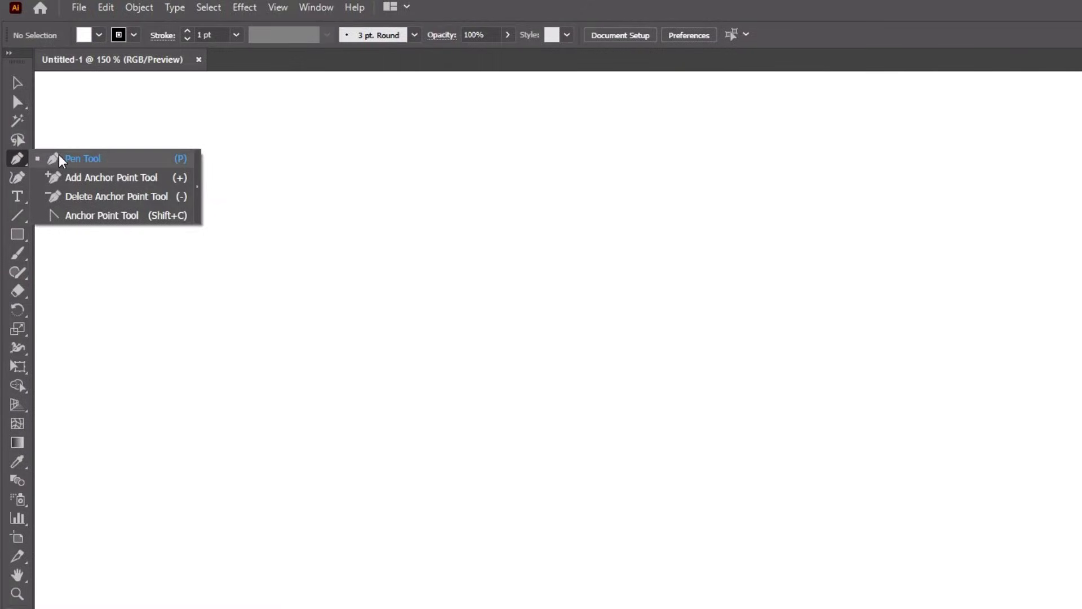
click(82, 158)
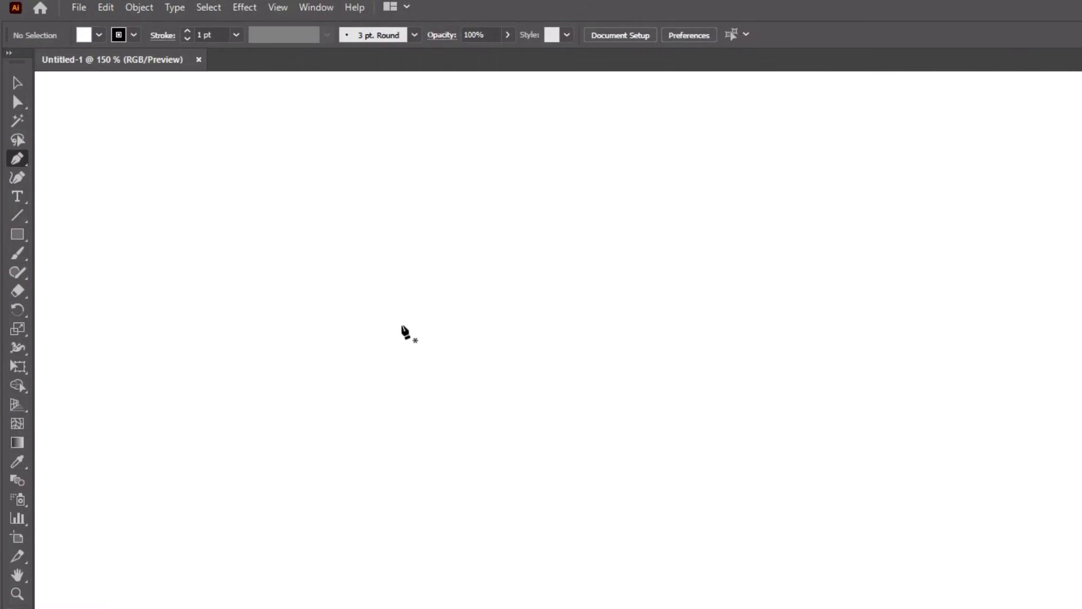
mouse_move(191, 188)
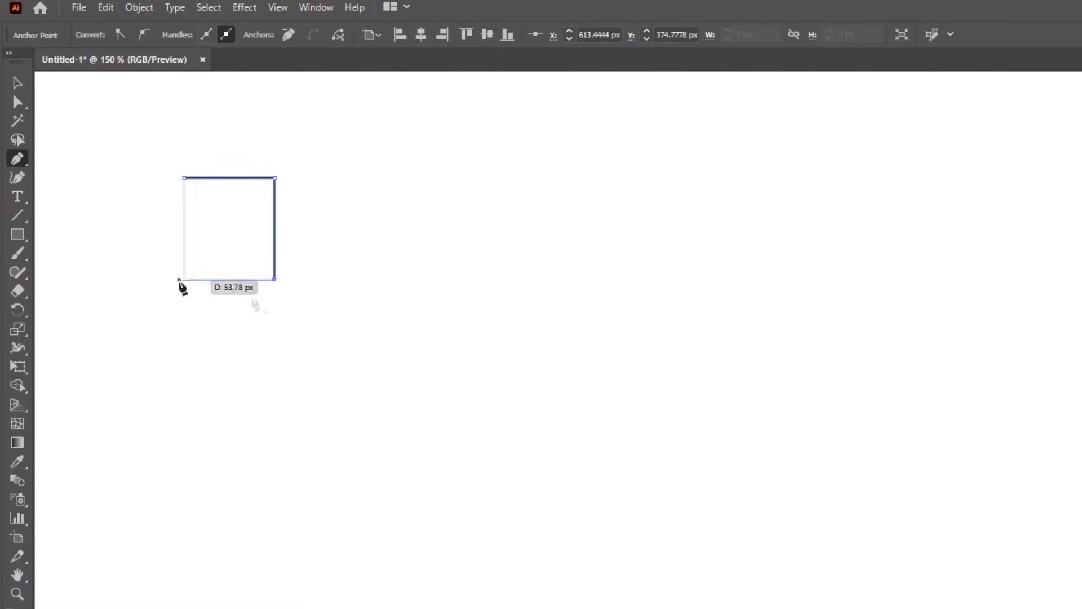
drag(157, 335, 325, 345)
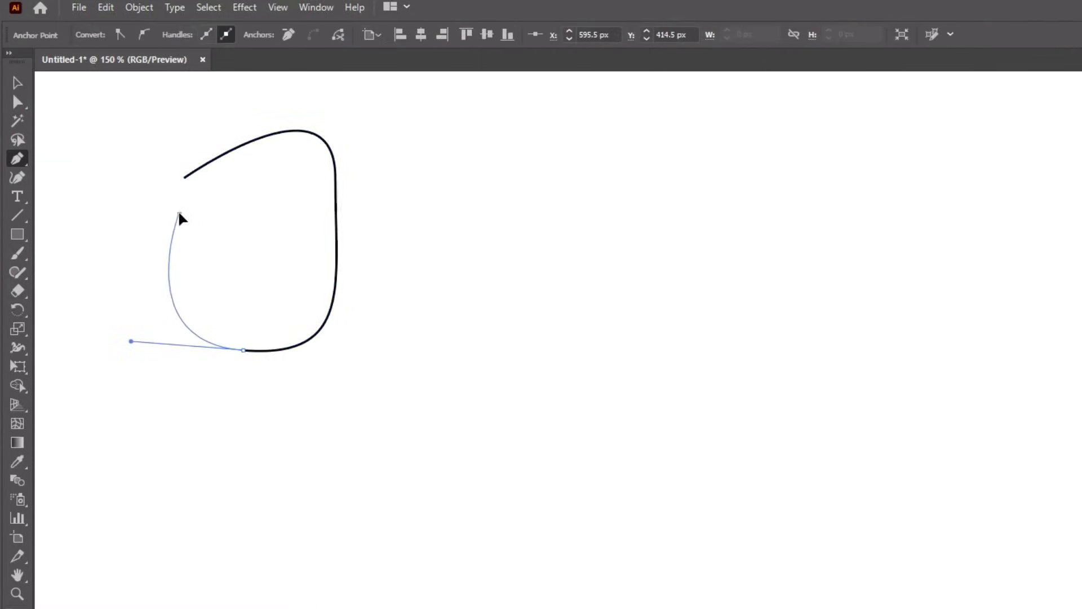
drag(243, 350, 304, 229)
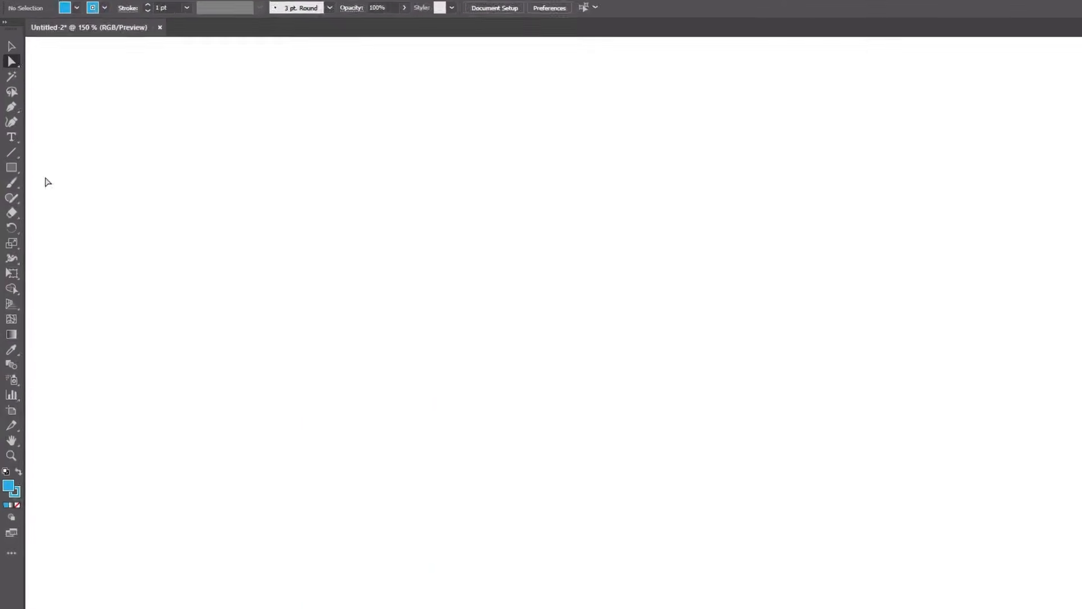
- Draw a solid blue rectangle of about 152 × 218 px with the Rectangle tool
drag(278, 160, 329, 231)
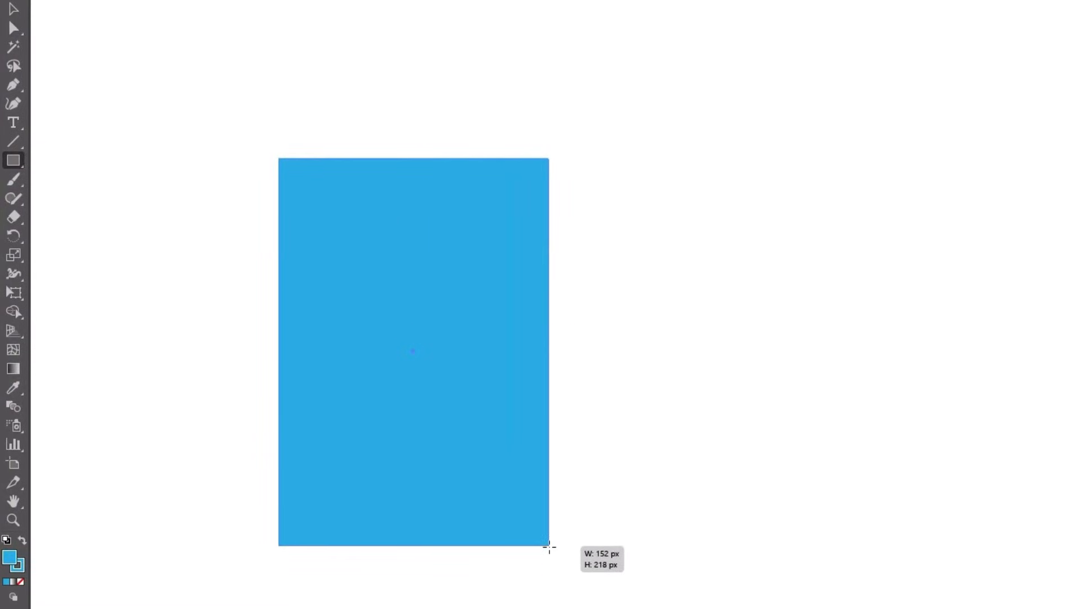
drag(581, 255, 757, 457)
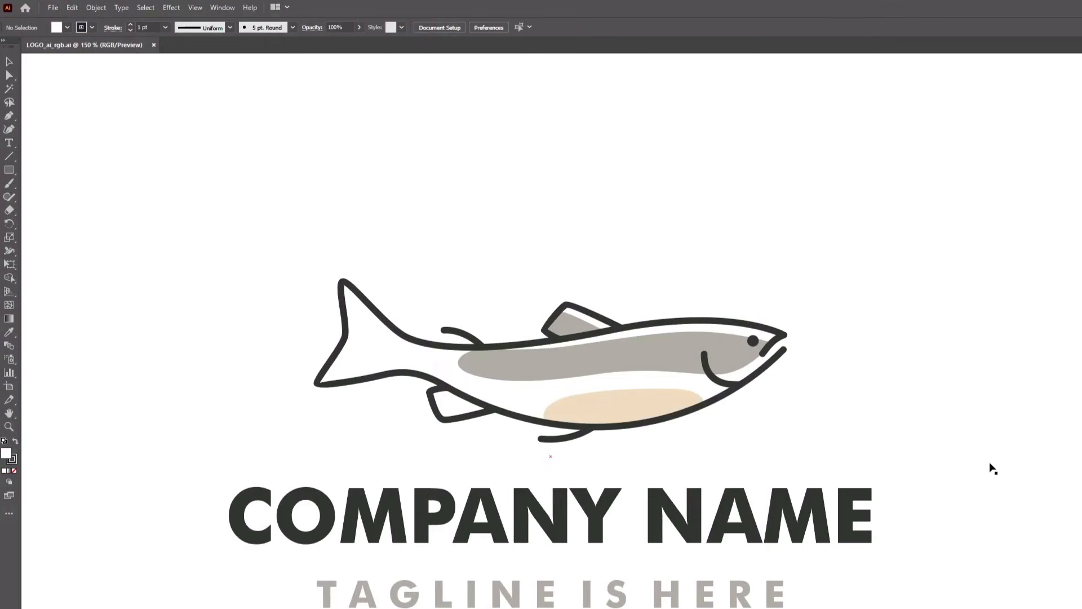
mouse_move(932, 447)
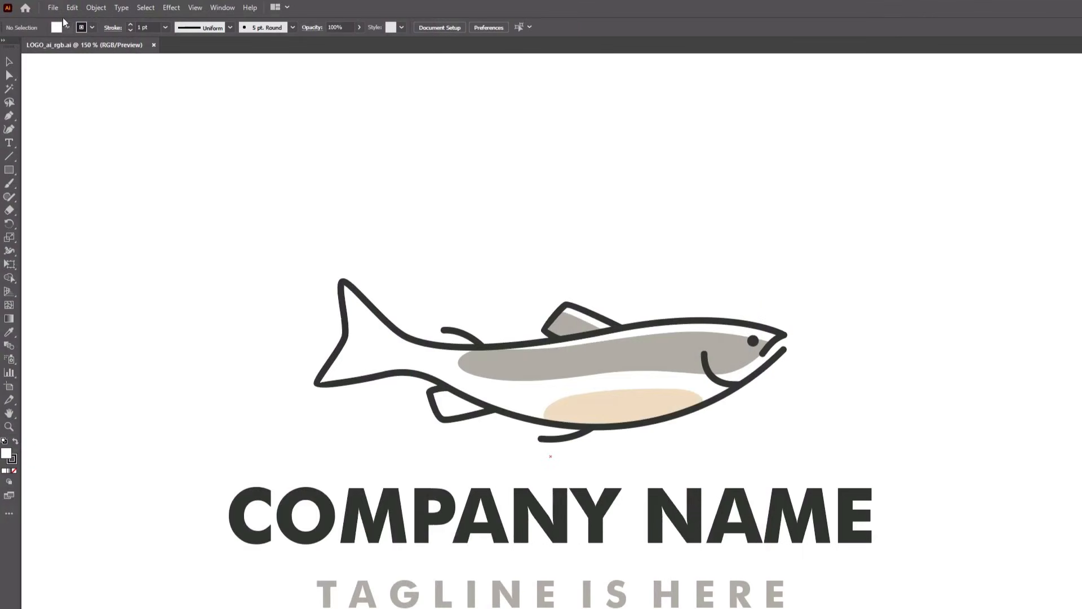
- Start Save As for the fish logo with SVG (*.SVG) as the file type
click(52, 7)
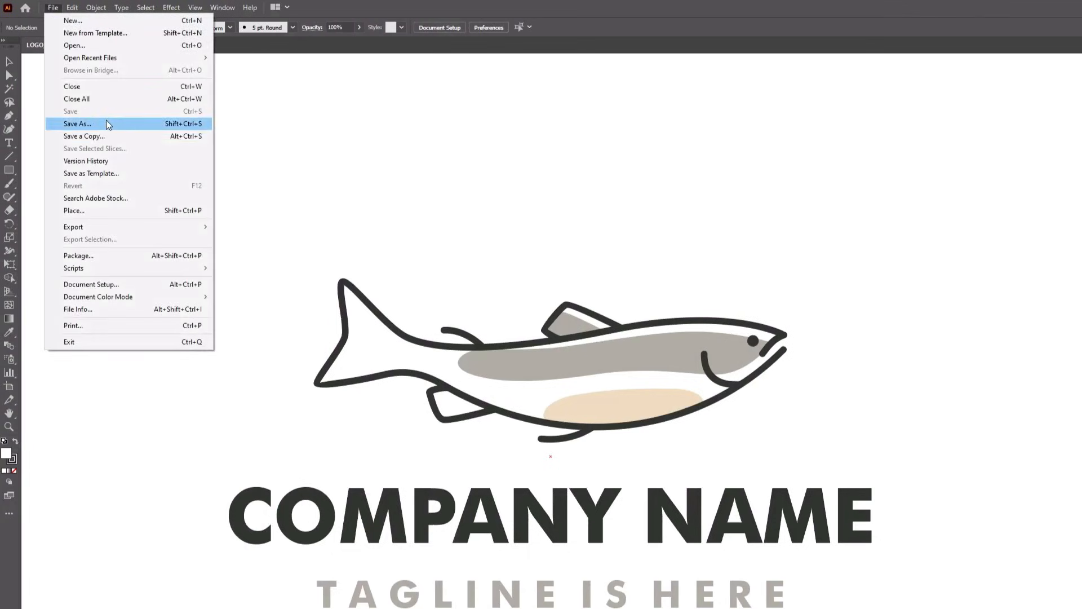
click(78, 124)
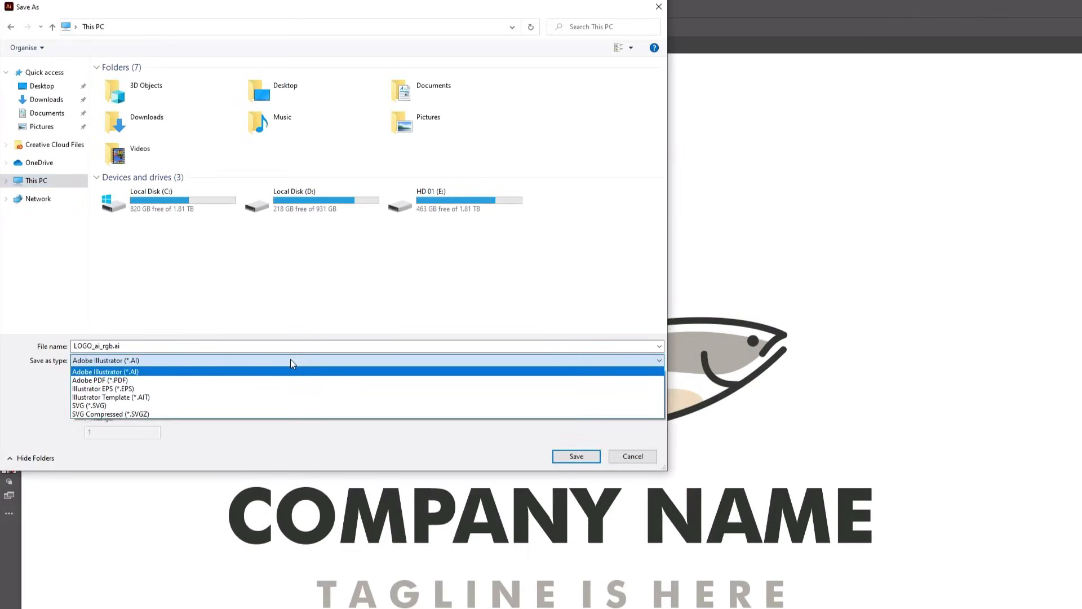
click(83, 406)
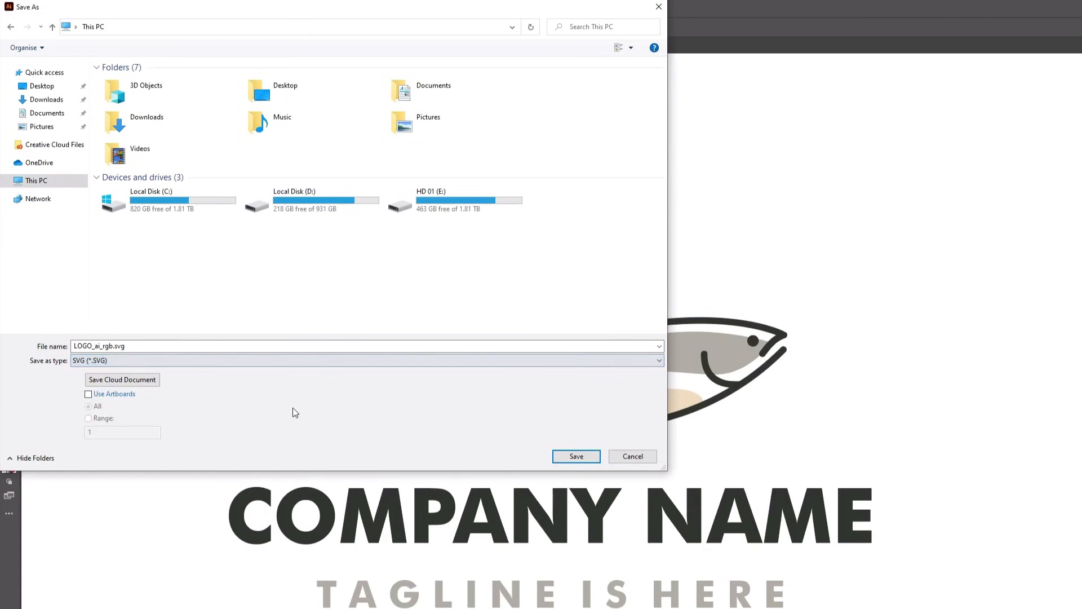
- Confirm the SVG save, then type 'Type on Path' along the circle's top edge
click(575, 456)
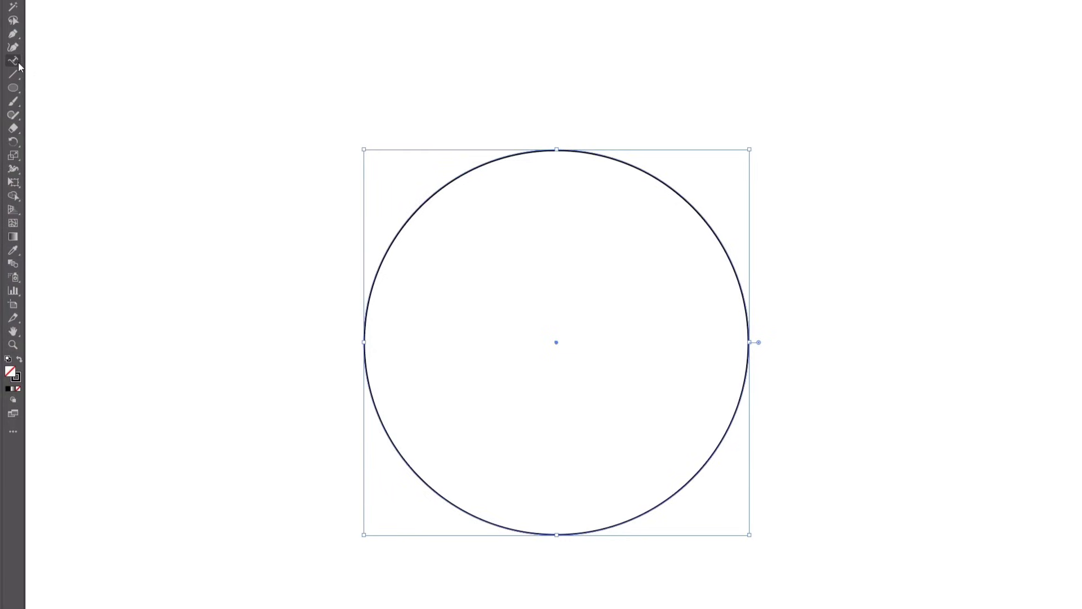
click(13, 60)
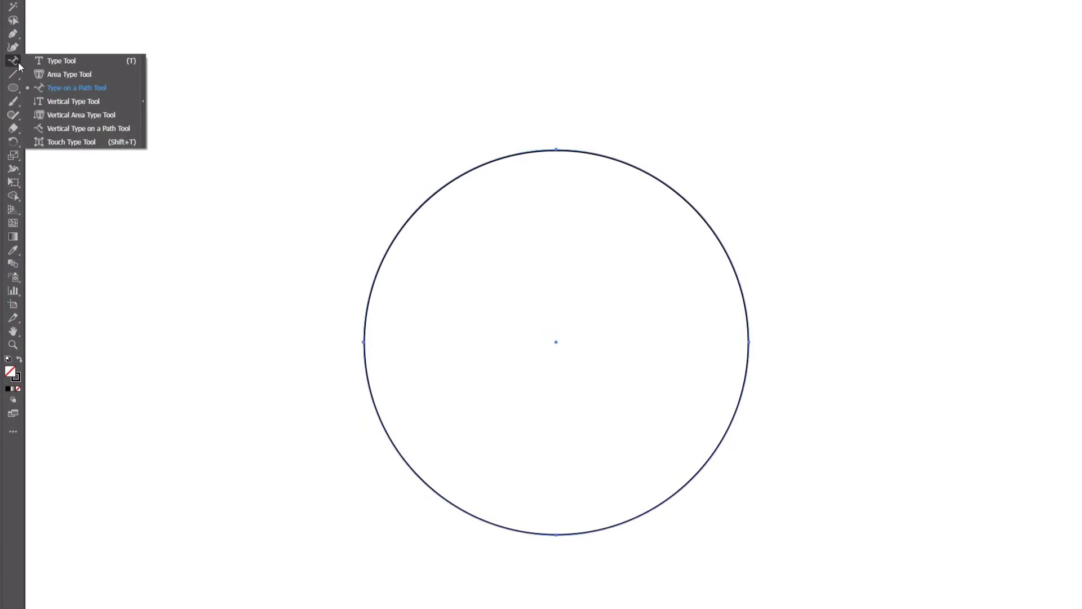
click(76, 88)
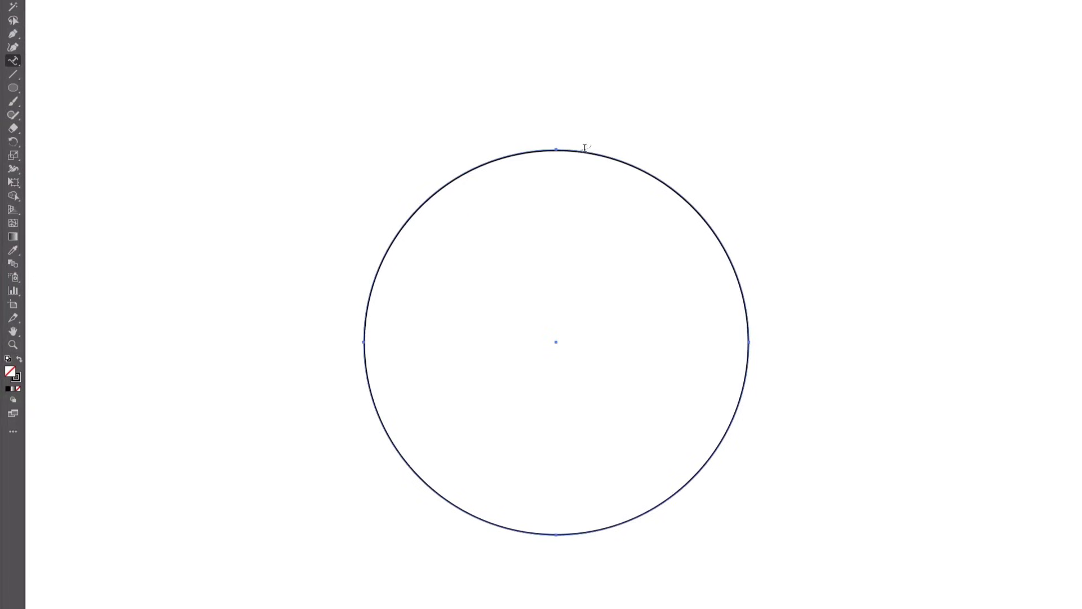
text(Type on Path)
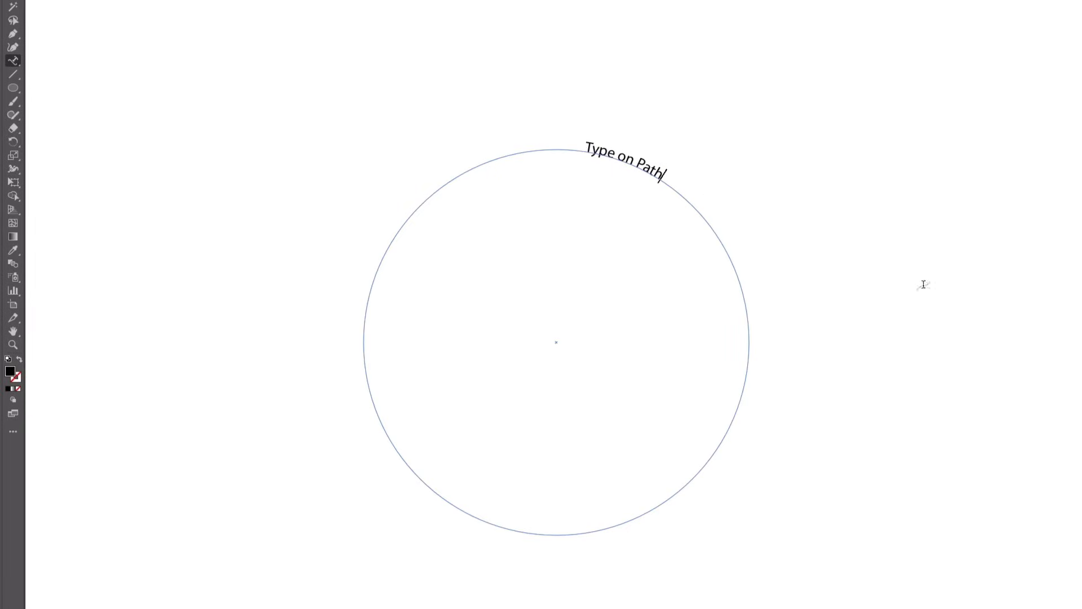
click(283, 13)
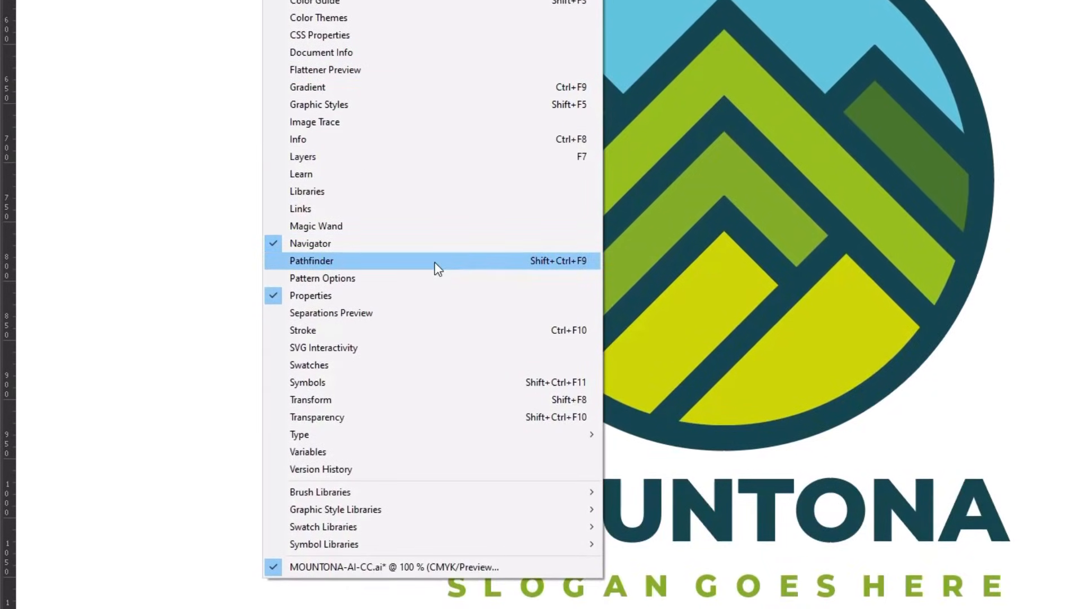
- Merge the selected mountain logo shapes into one with Pathfinder's Unite mode
click(311, 260)
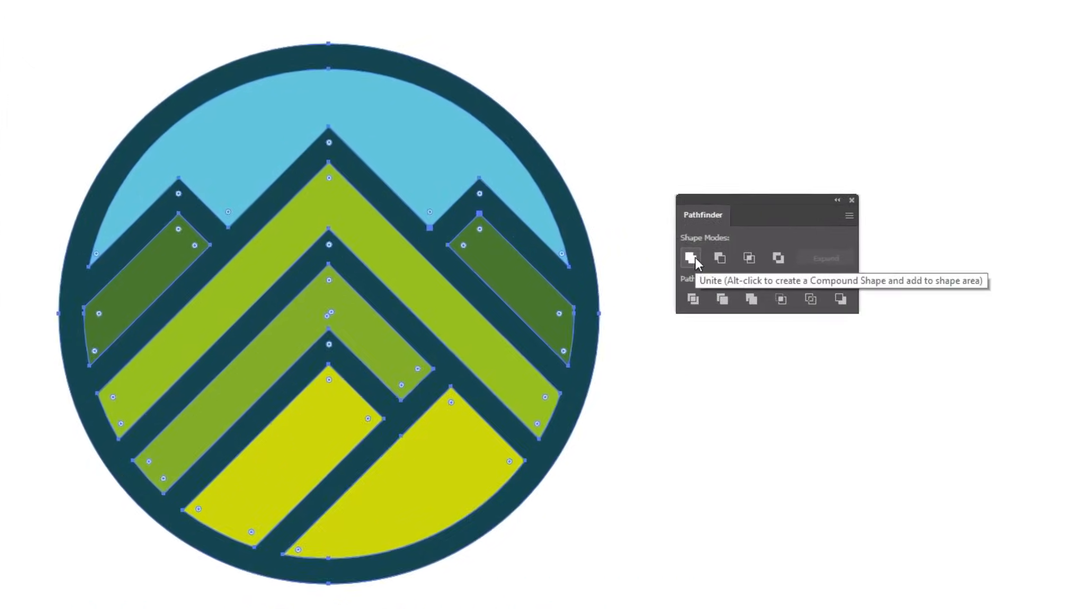
click(16, 121)
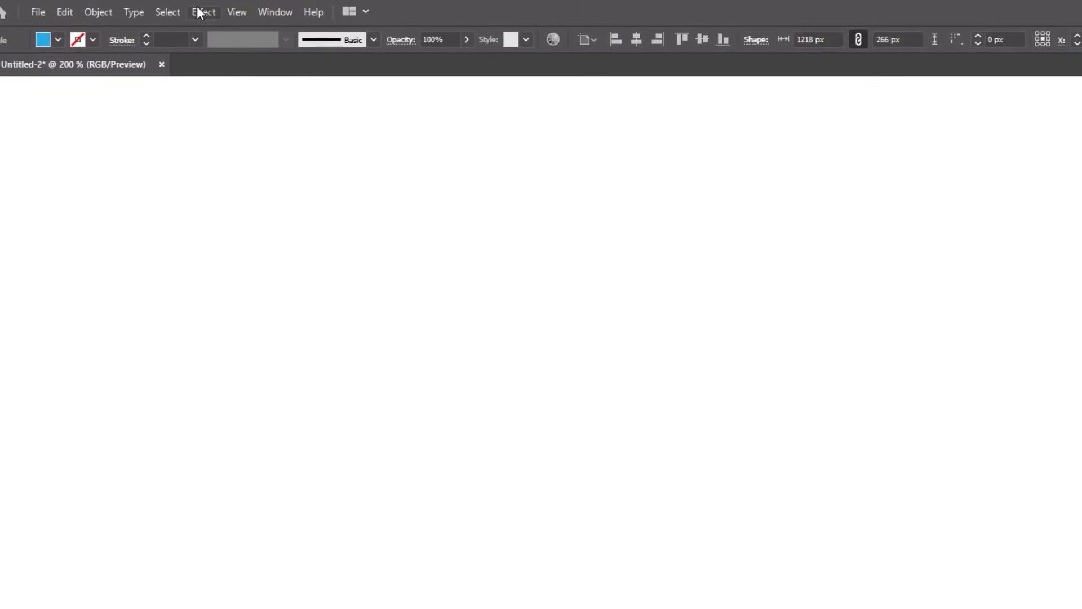
- Apply a Zig Zag effect with 46 ridges per segment, Smooth points and 5 px size
click(203, 12)
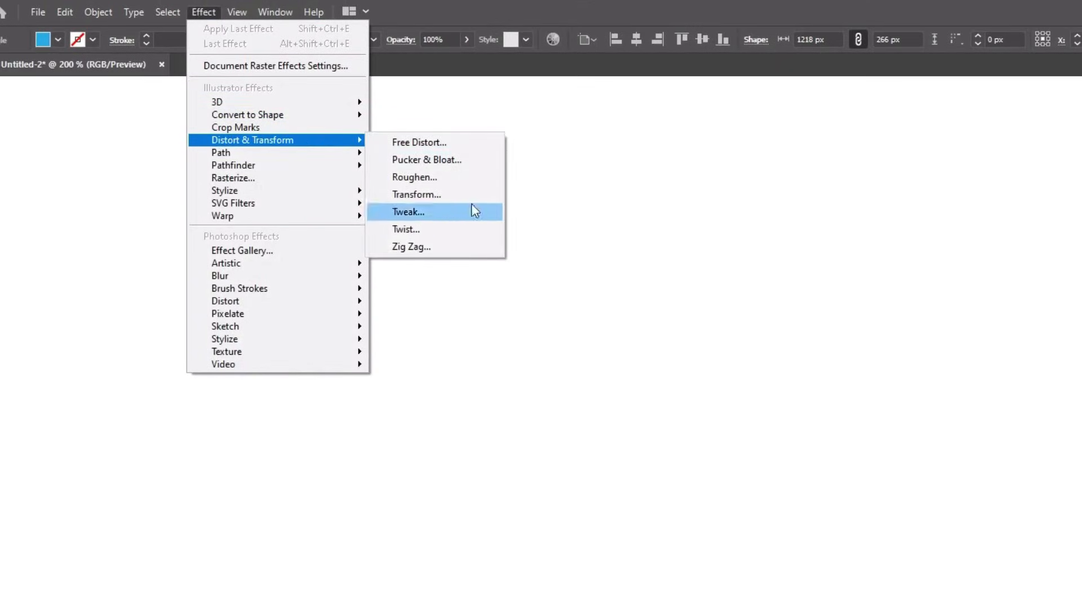
click(410, 246)
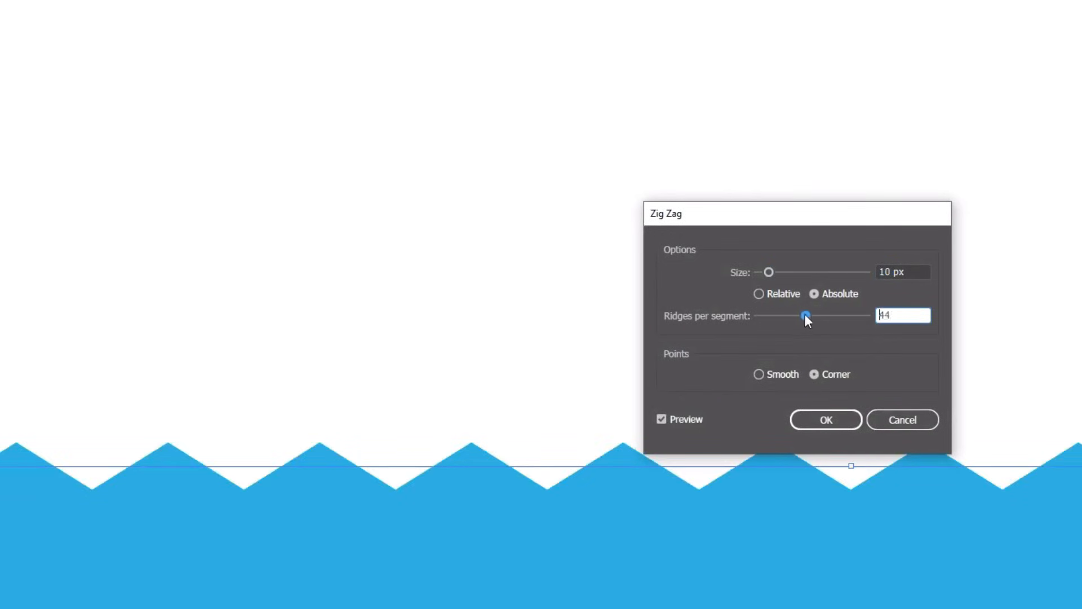
drag(805, 315, 808, 316)
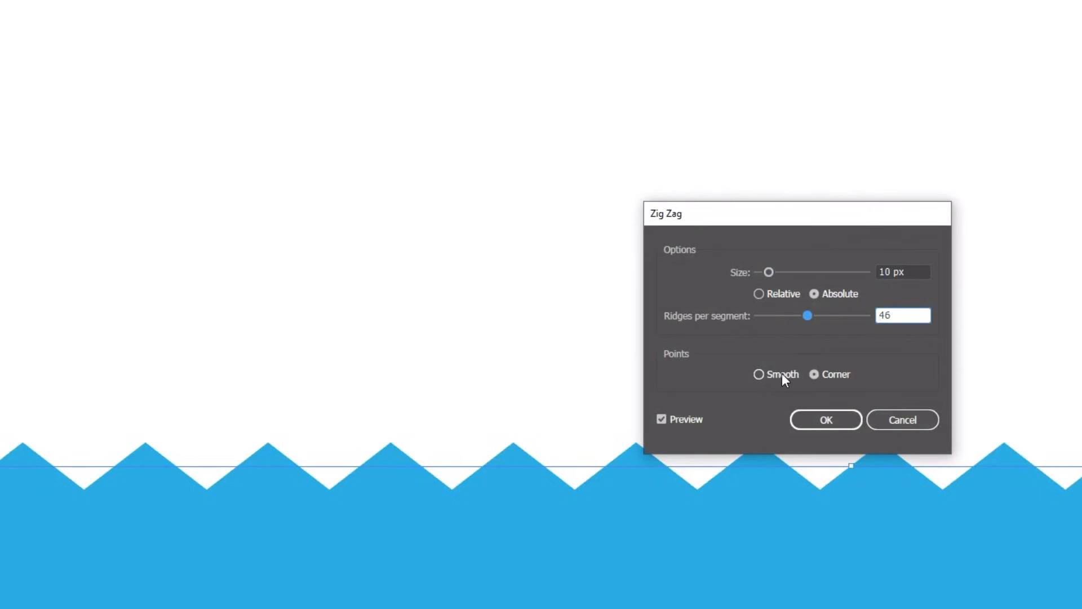
click(758, 375)
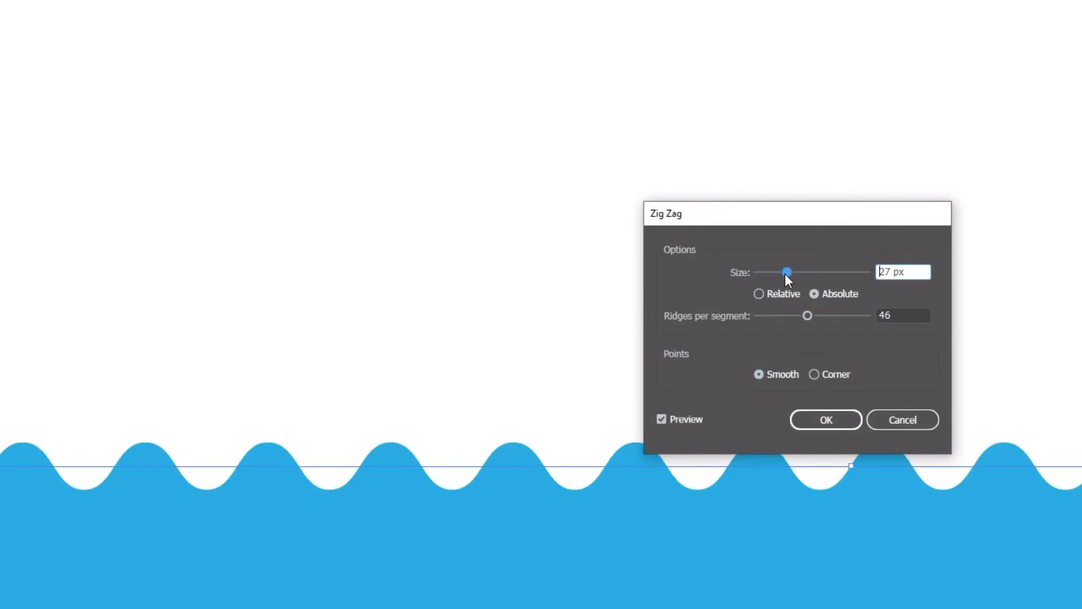
drag(786, 271, 766, 271)
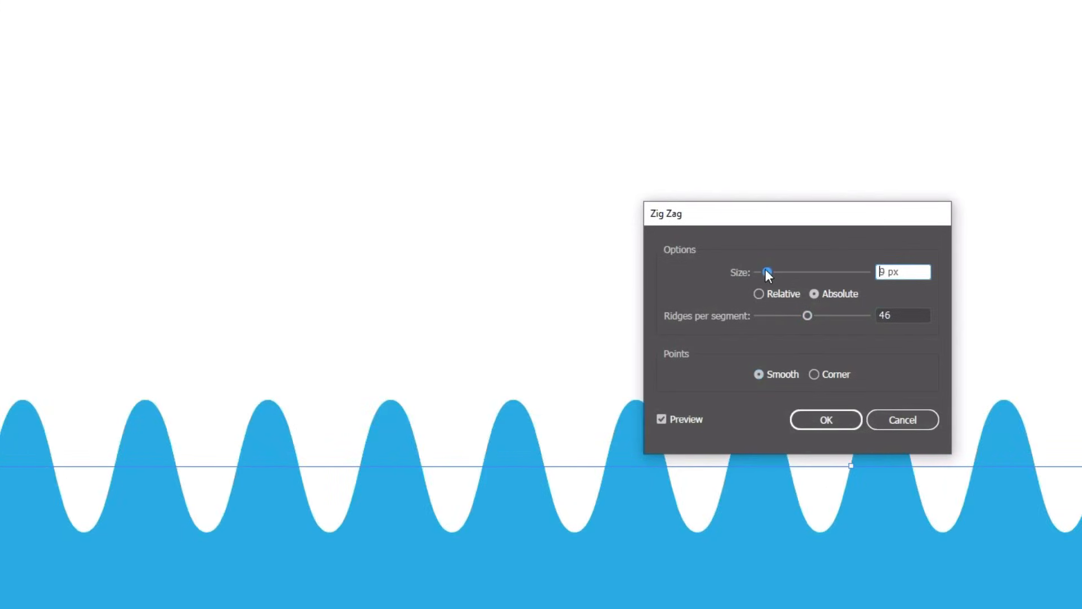
drag(768, 271, 761, 271)
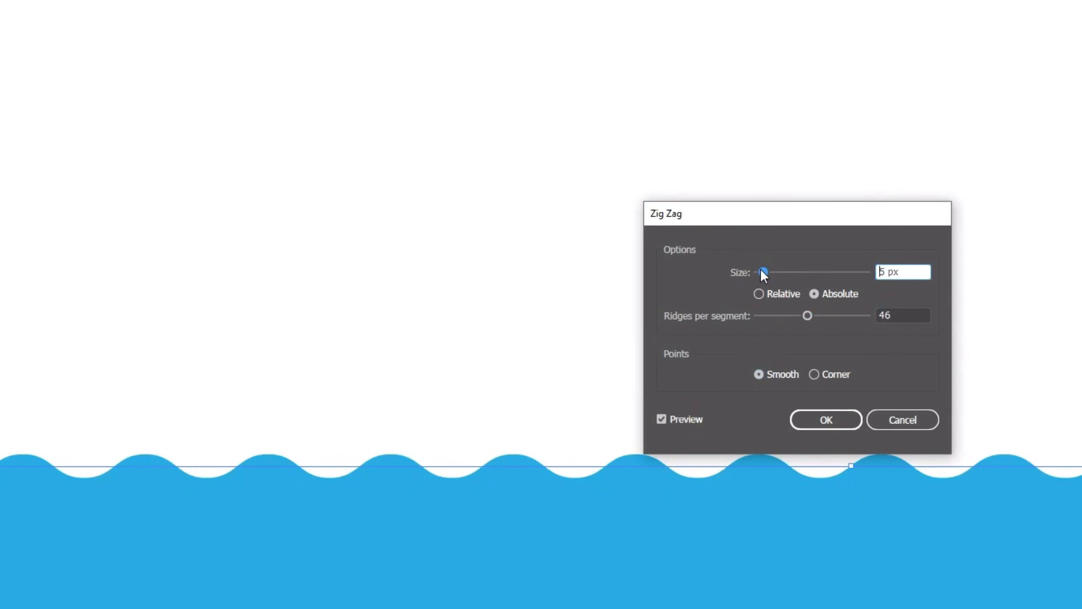